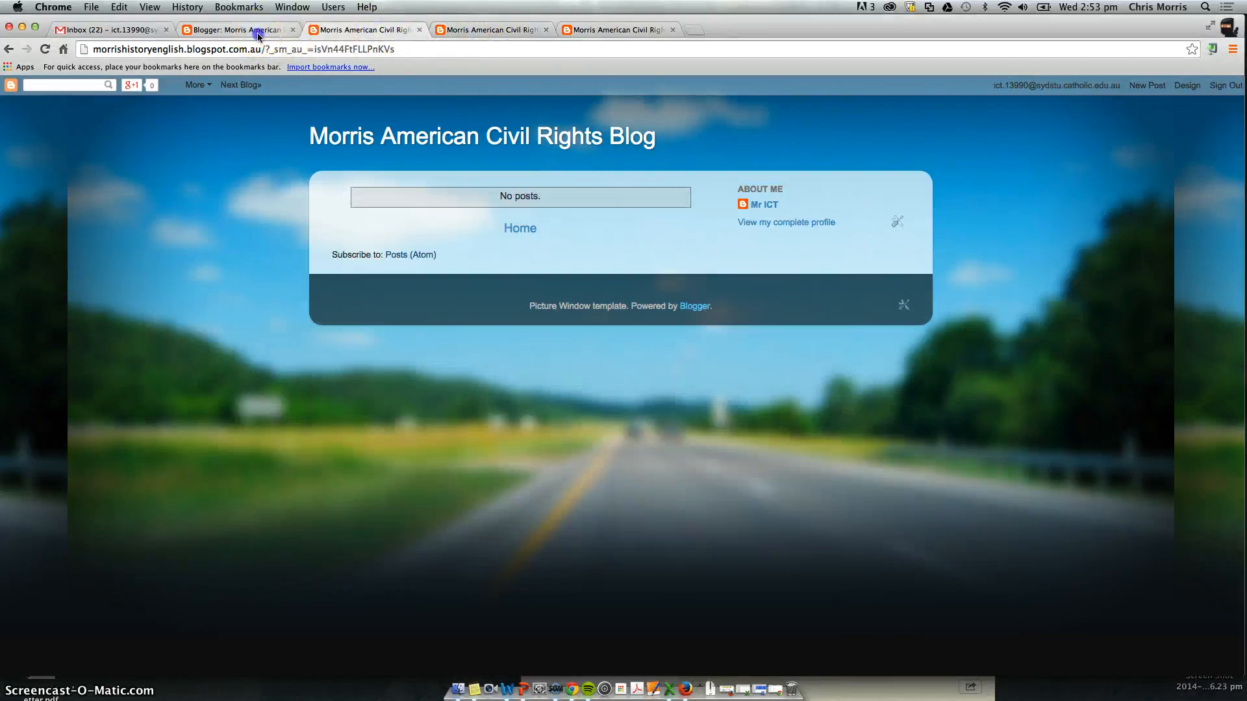
Step: Show the Pages list with English and History, checking the refreshed live blog still has no posts
click(236, 30)
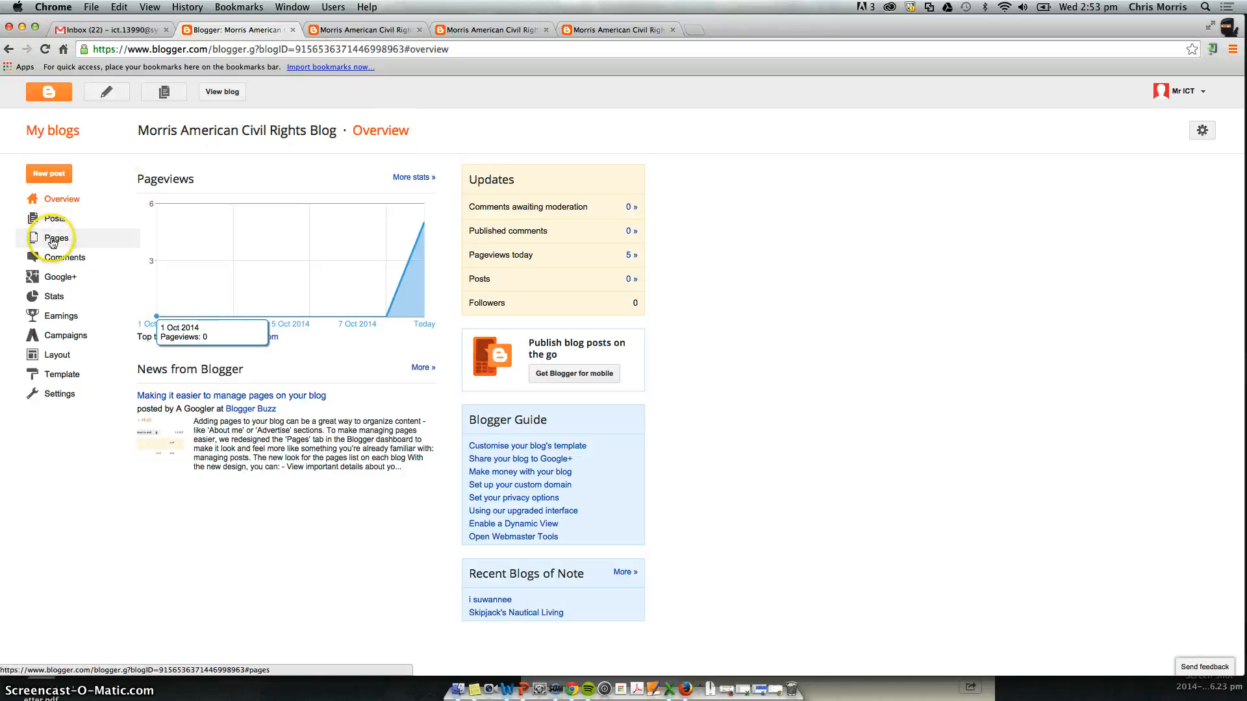
click(56, 237)
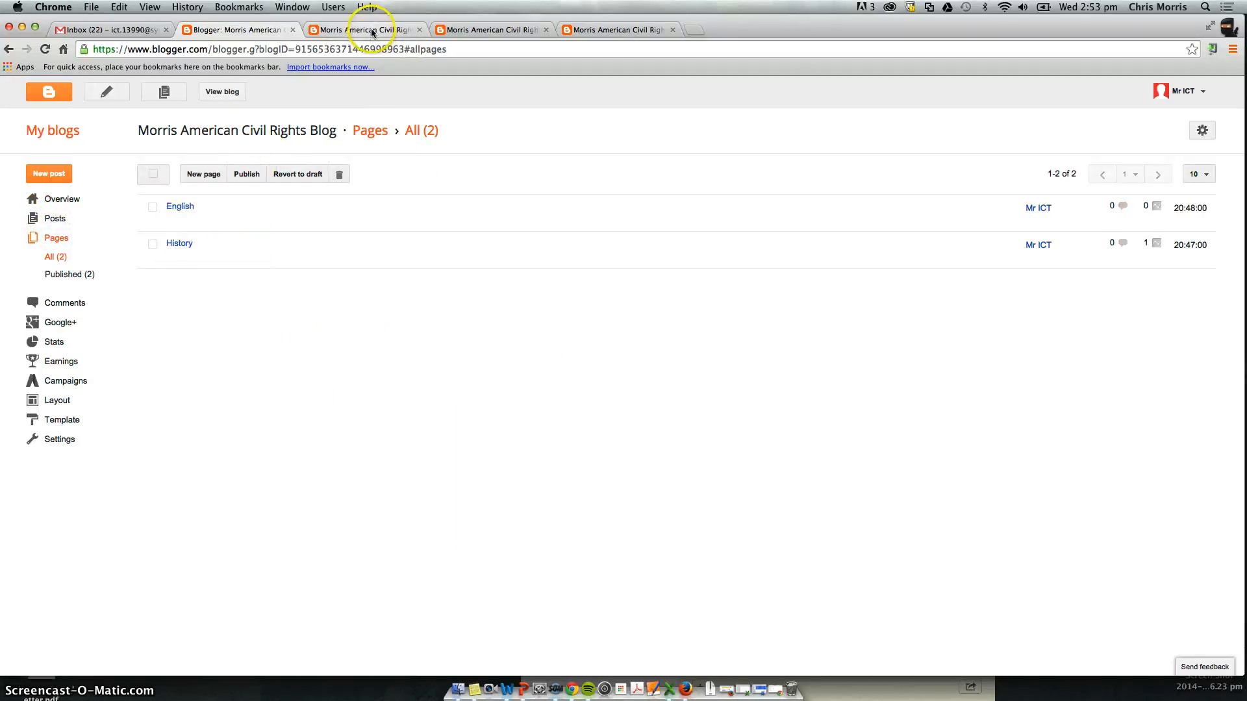
click(363, 30)
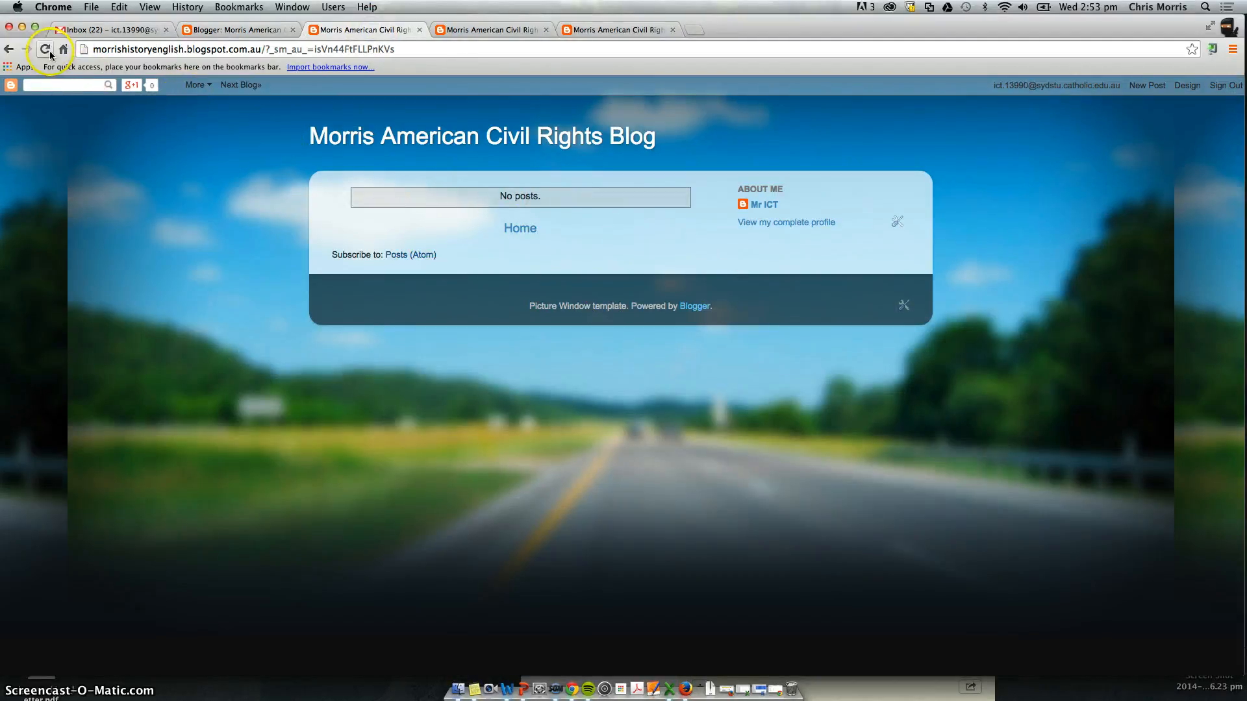
click(45, 48)
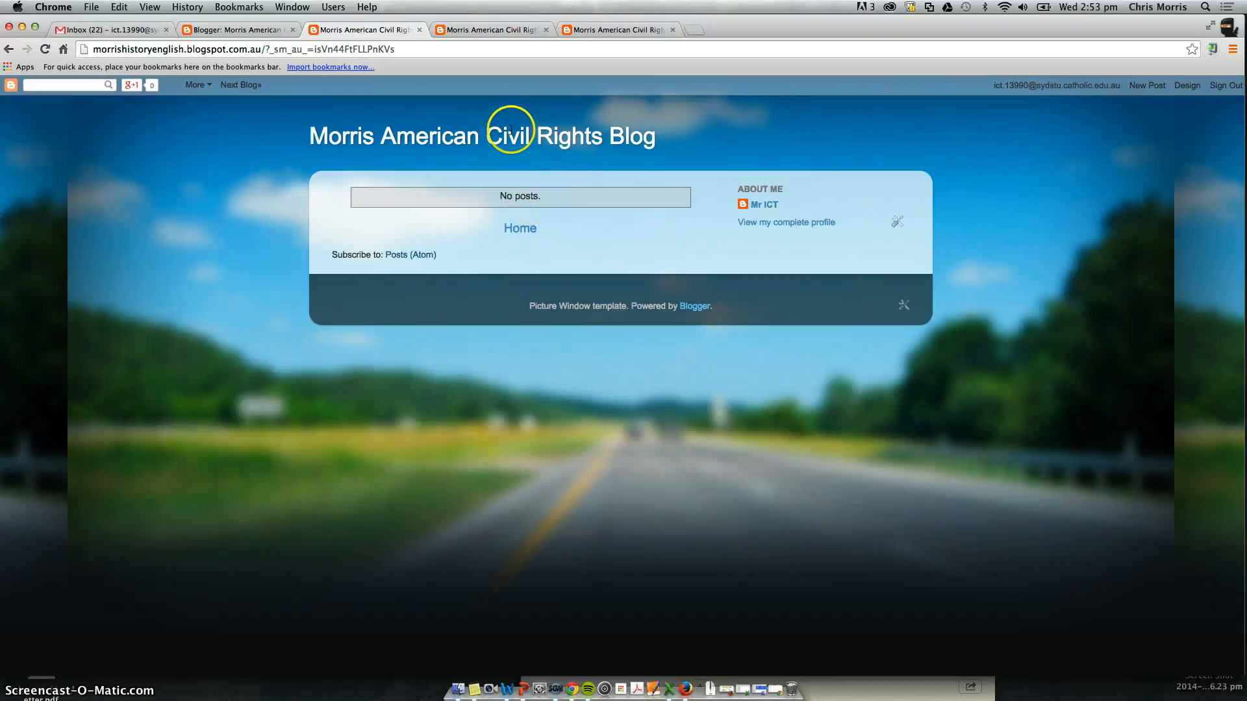
mouse_move(510, 251)
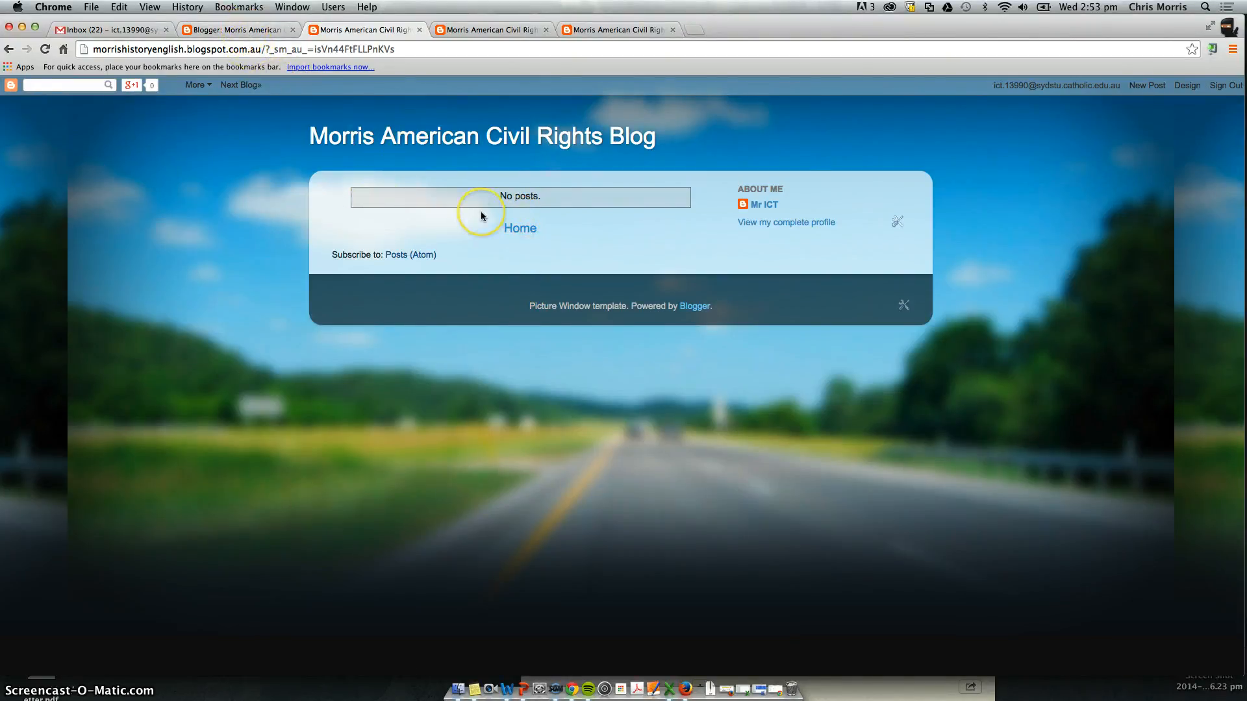
click(235, 30)
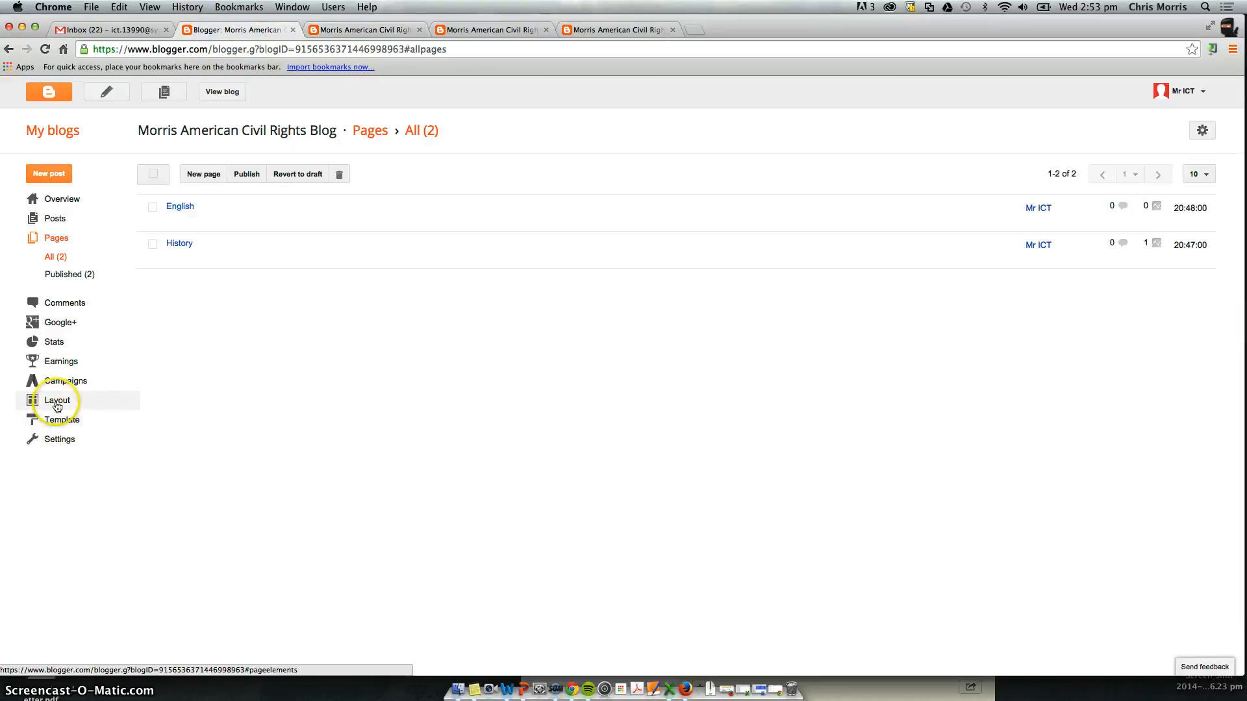
Step: Open the blog's Layout view with its Blog Posts, About Me, Blog Archive and Navbar gadgets
click(57, 400)
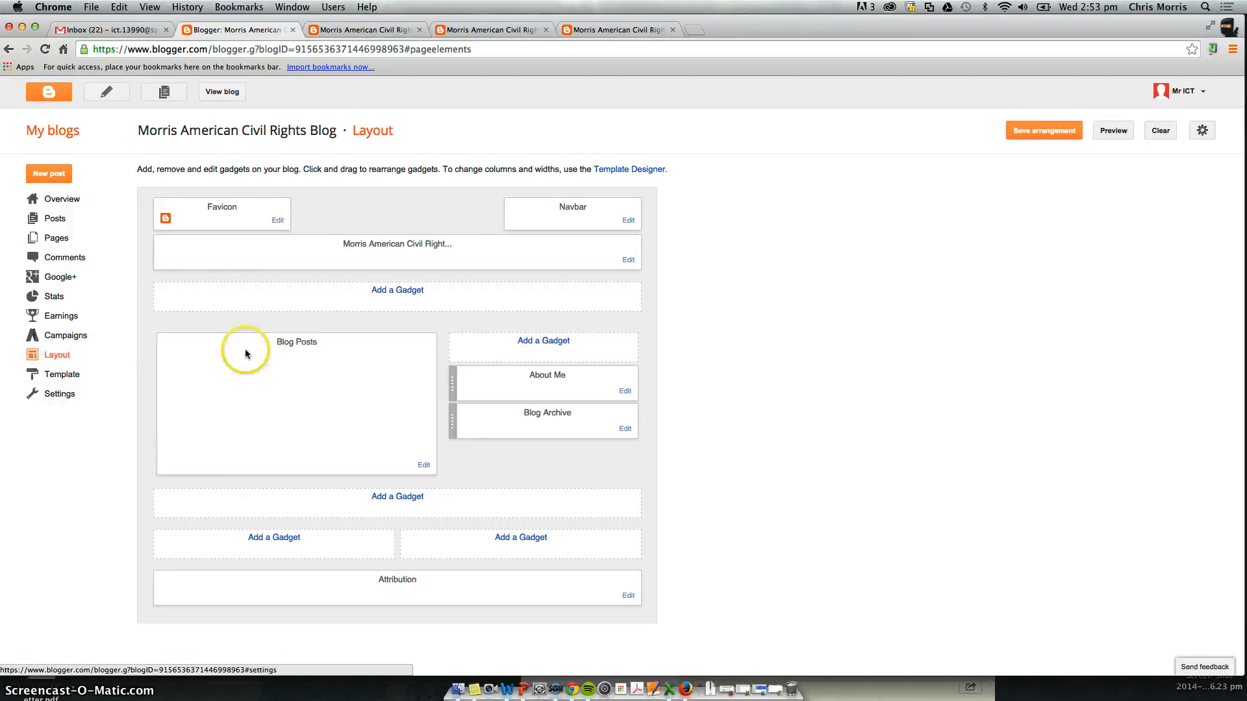
mouse_move(444, 214)
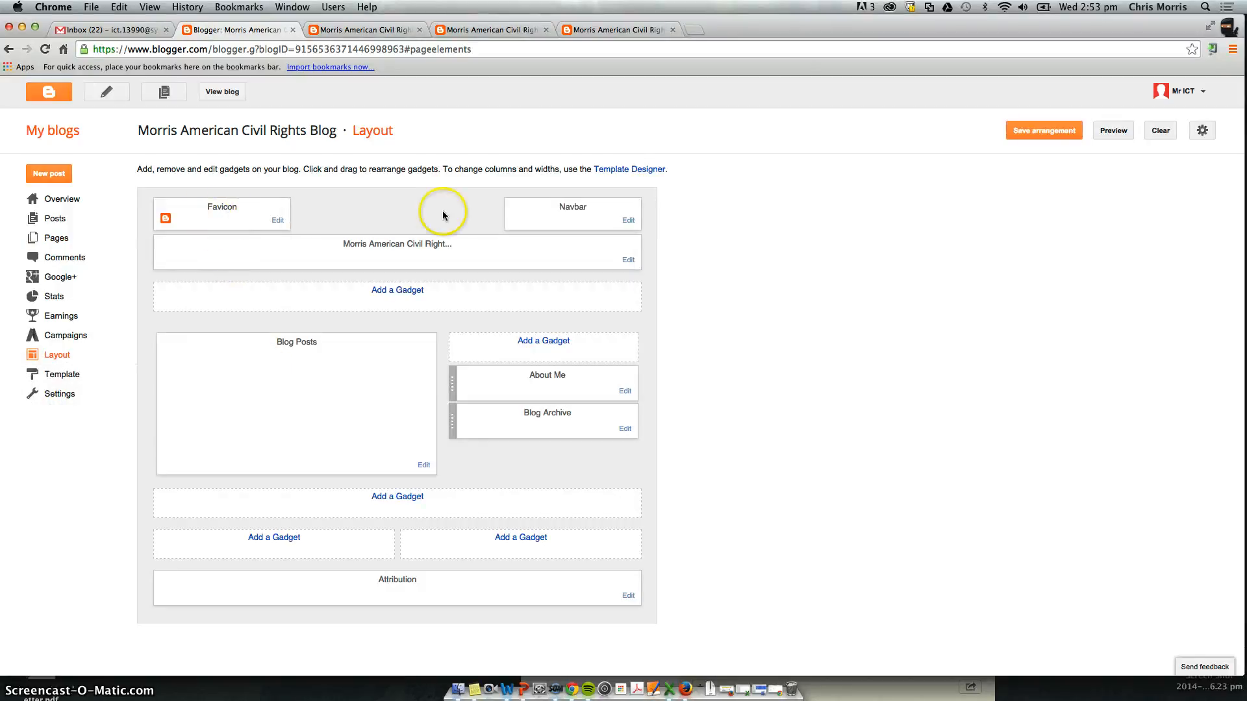
mouse_move(362, 255)
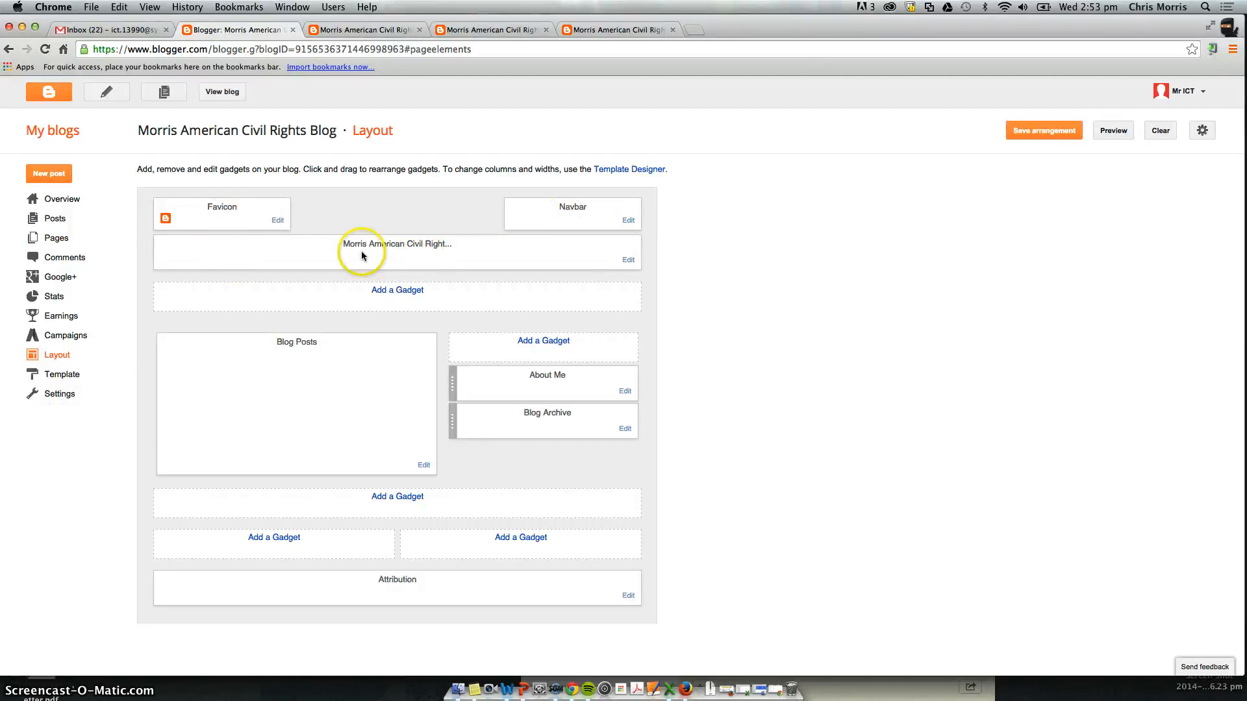
mouse_move(303, 382)
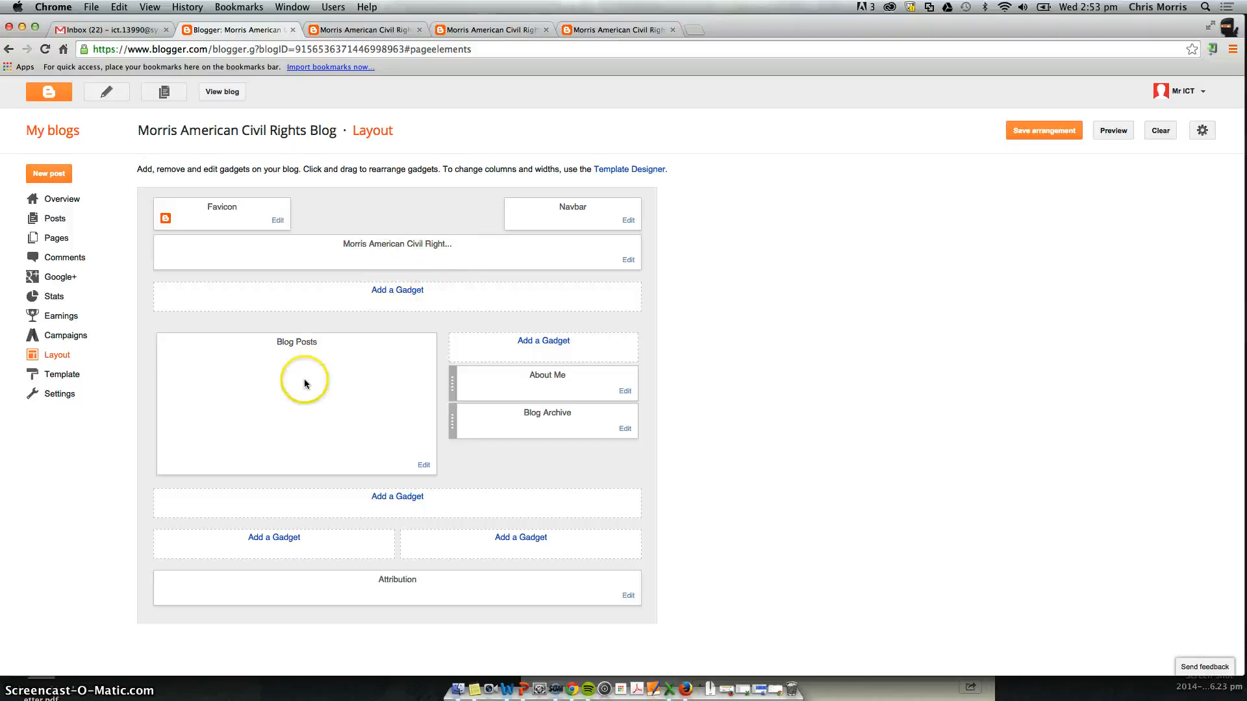
mouse_move(356, 430)
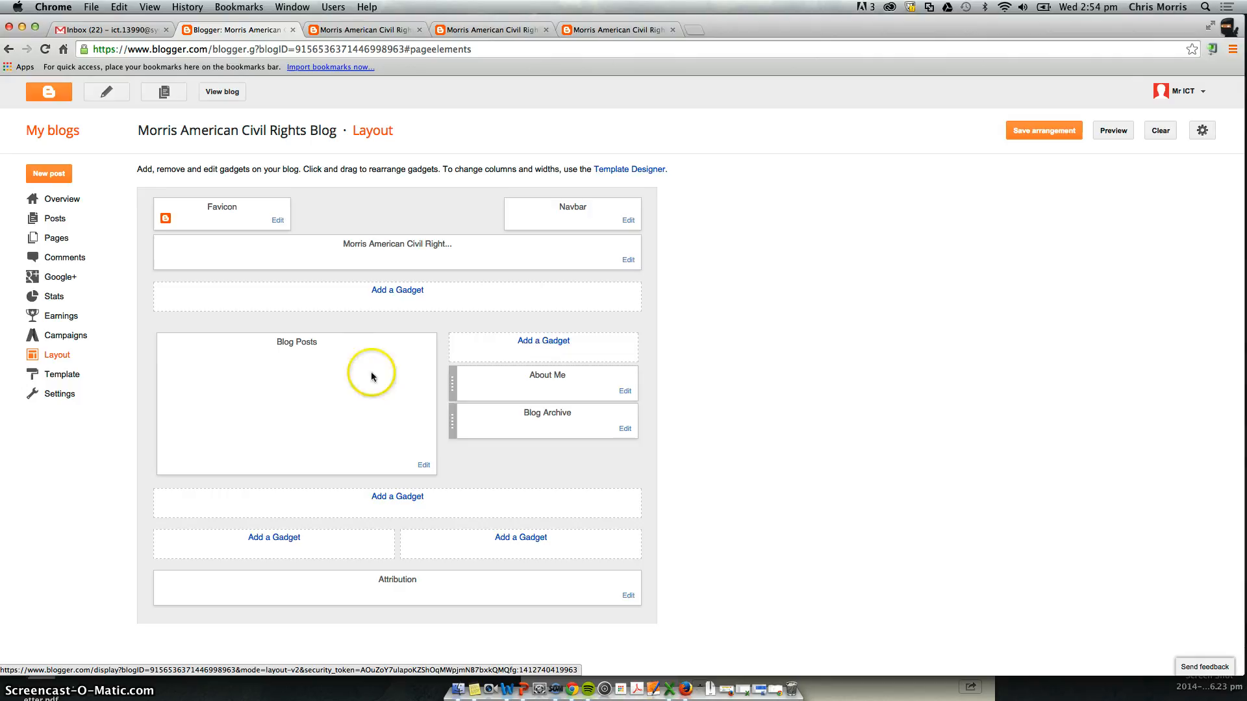
mouse_move(387, 296)
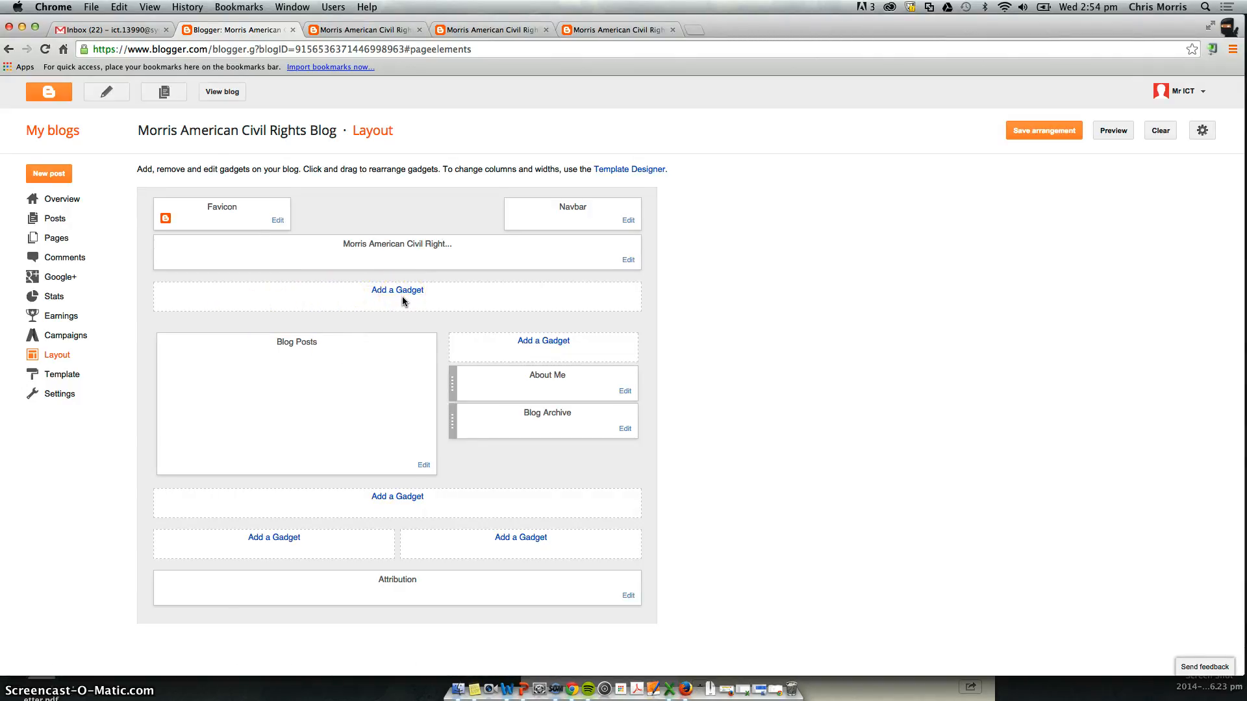
Step: Add a Pages gadget under the header listing Home, English and History, and save it
click(398, 290)
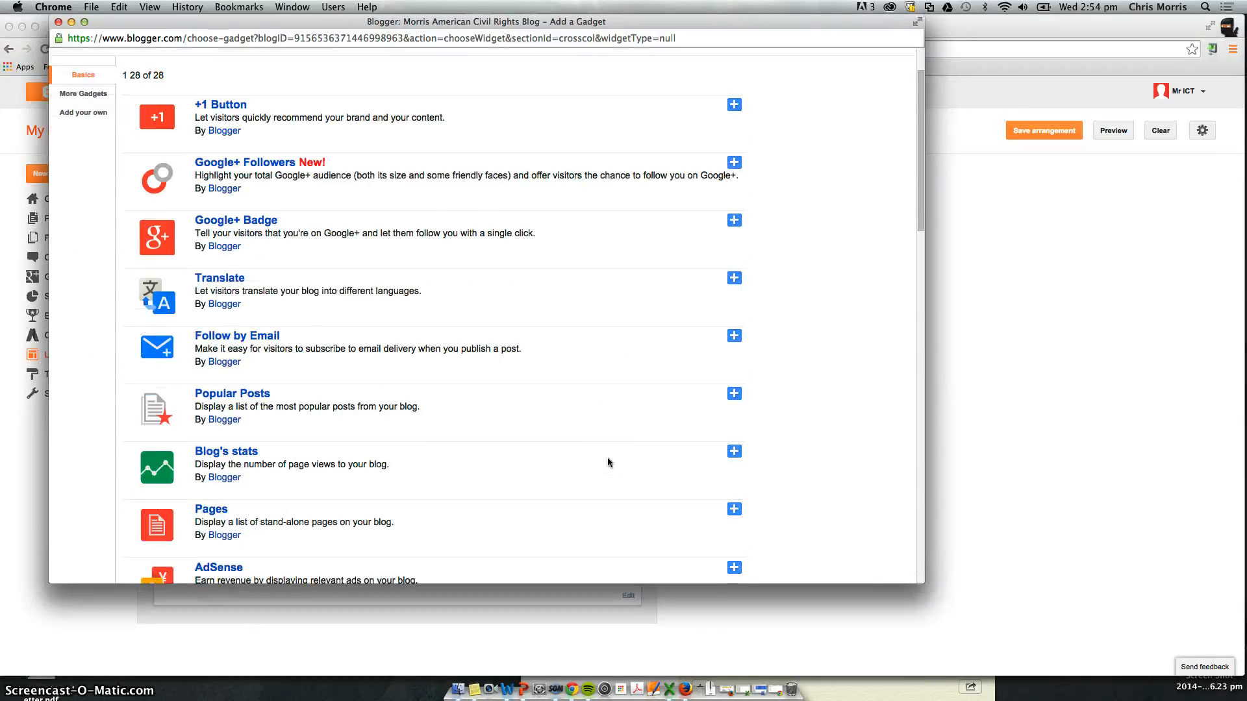
scroll(down, 3)
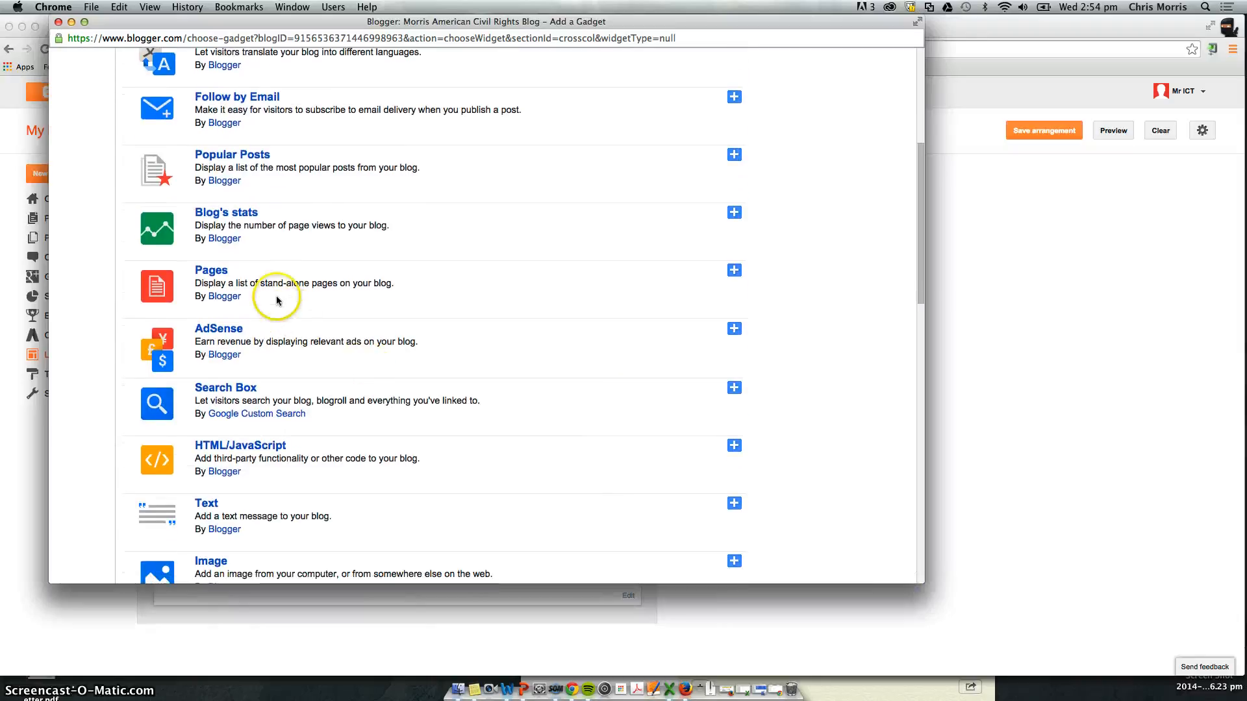
click(157, 285)
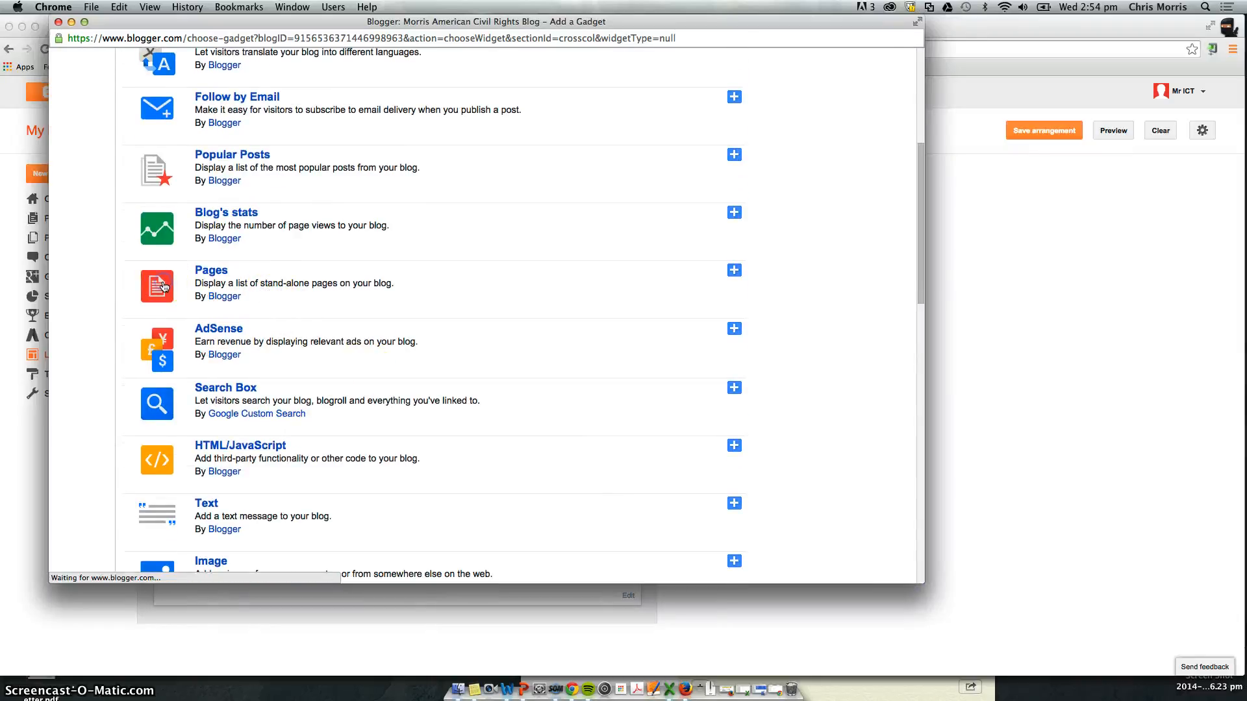
click(733, 270)
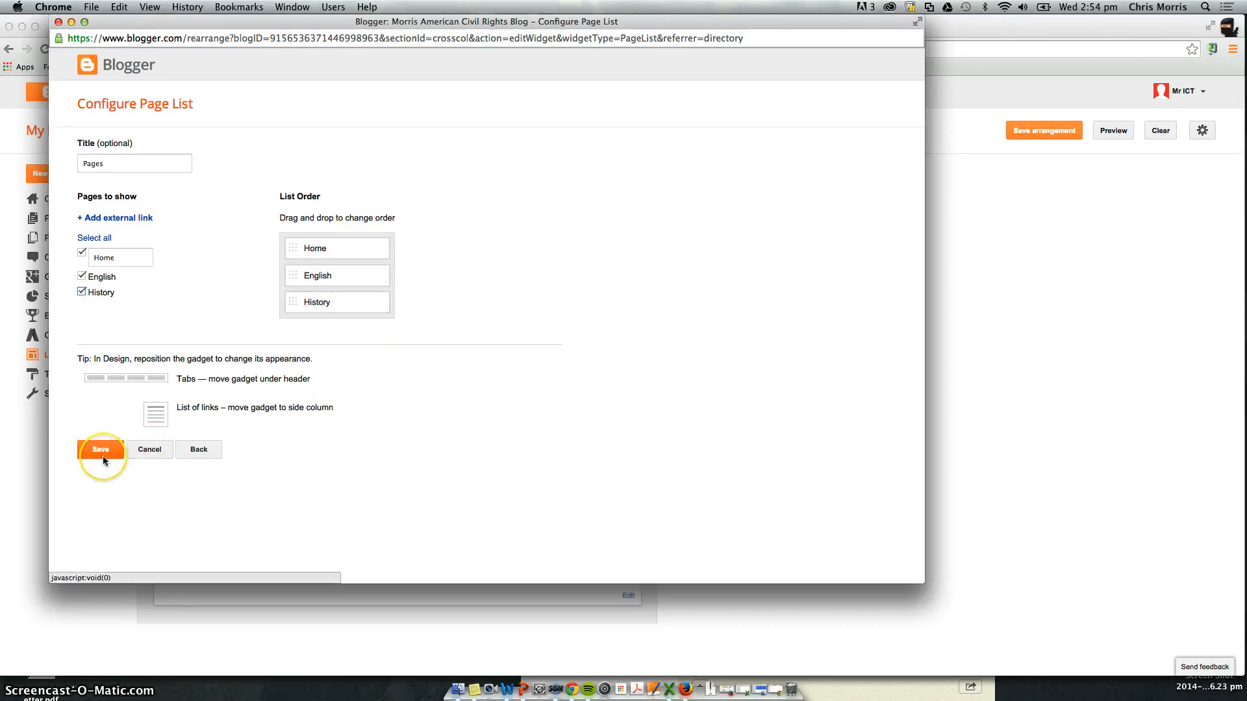
click(100, 449)
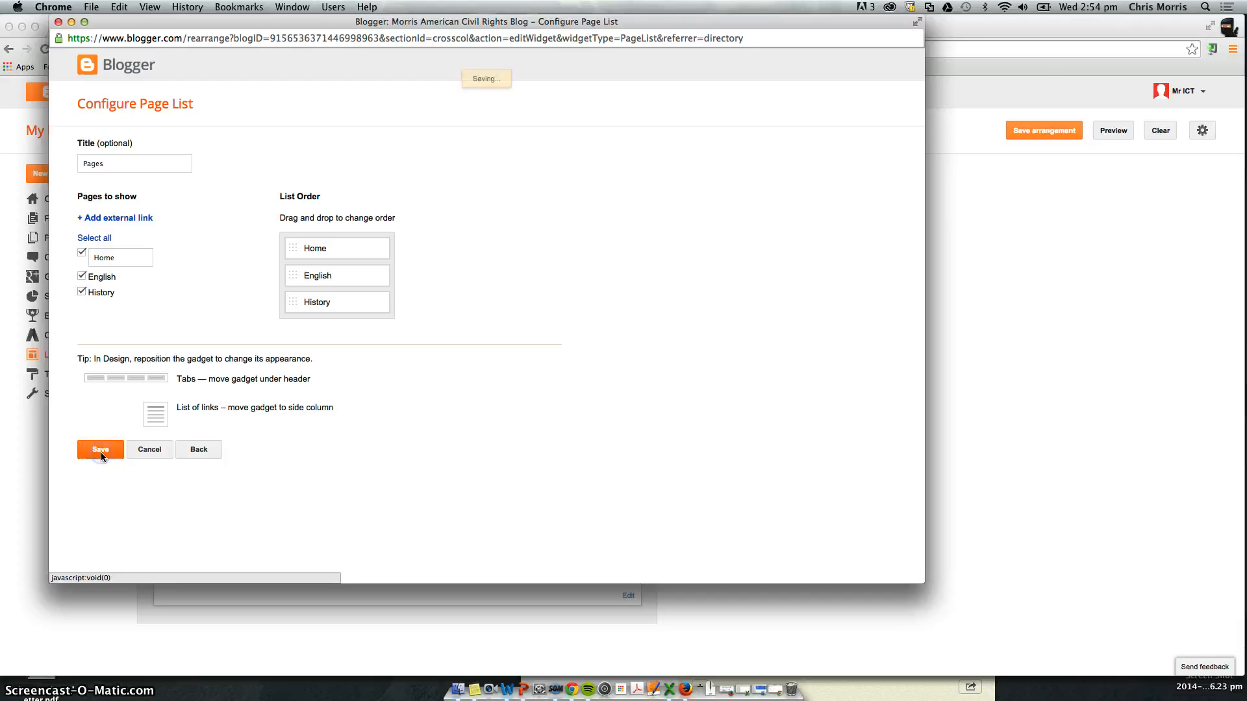
click(100, 450)
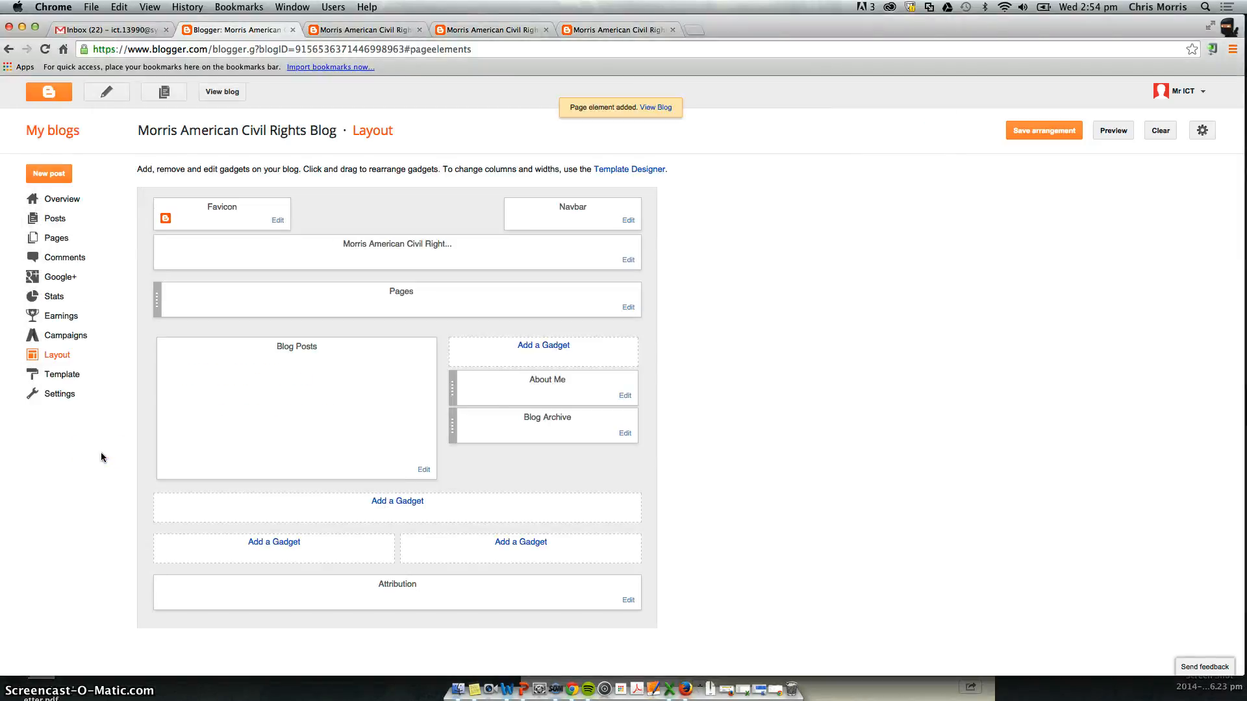
Step: Reload the live blog so the Home, English and History tabs appear
click(362, 30)
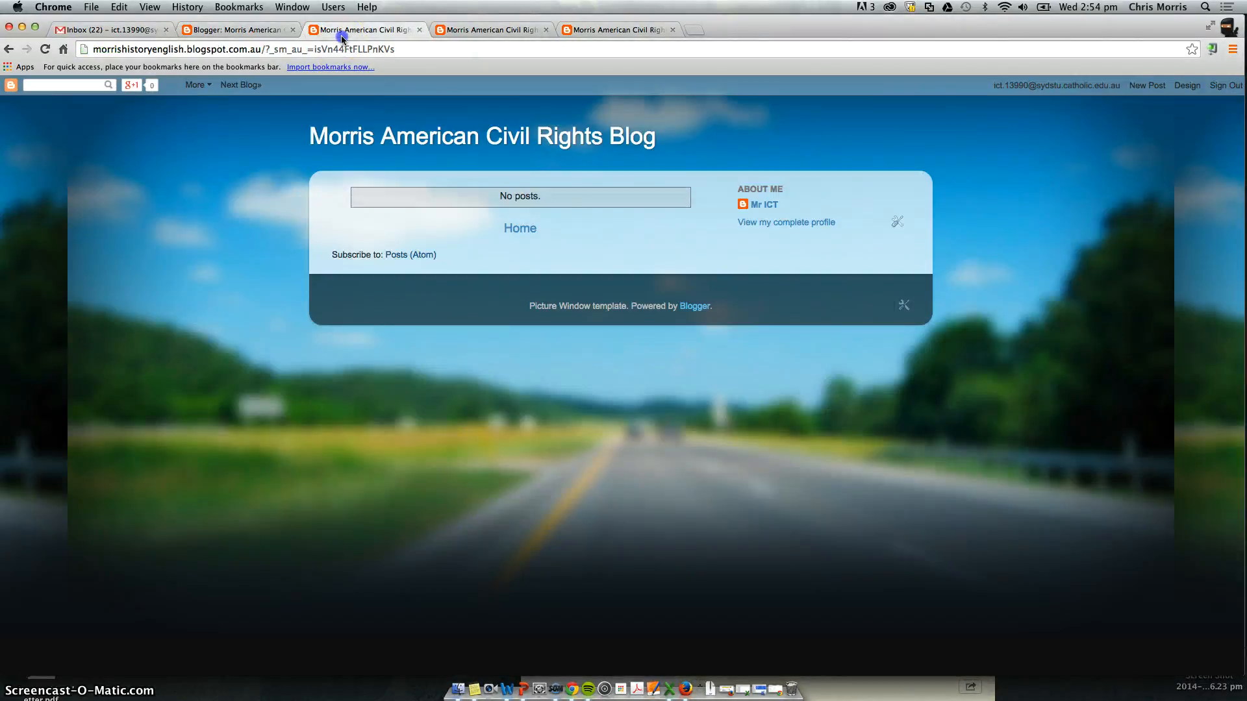
click(45, 48)
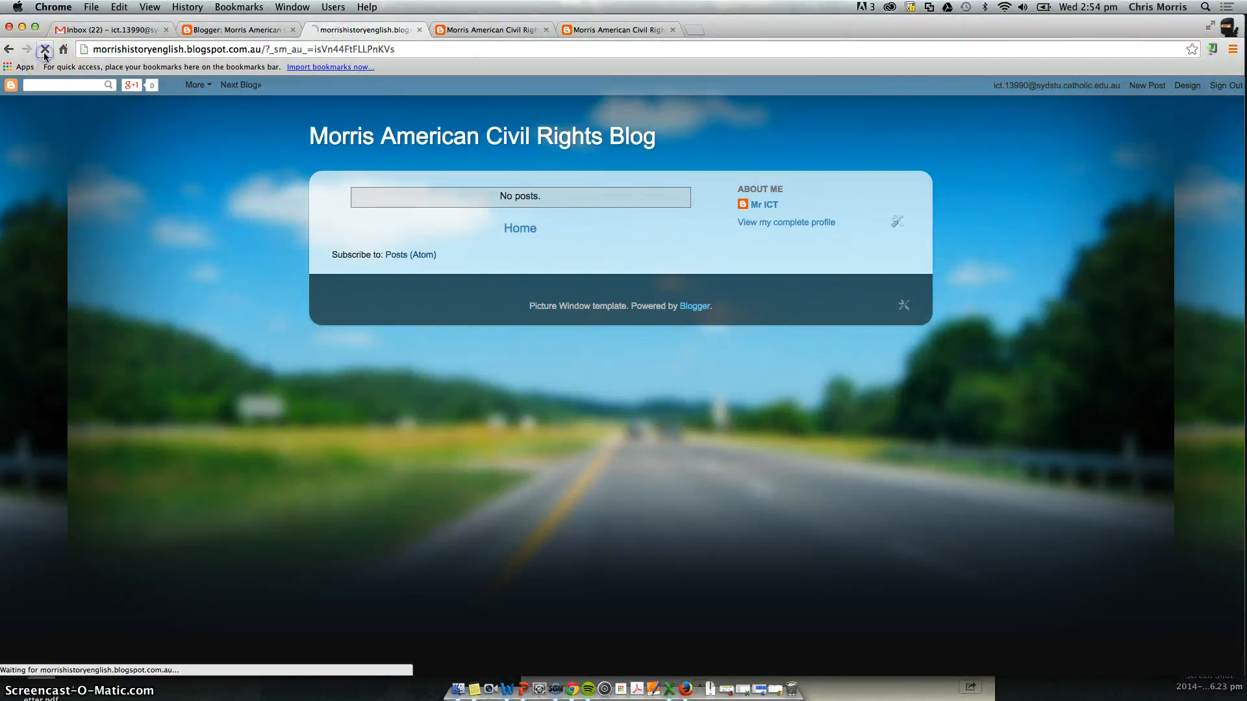
click(398, 182)
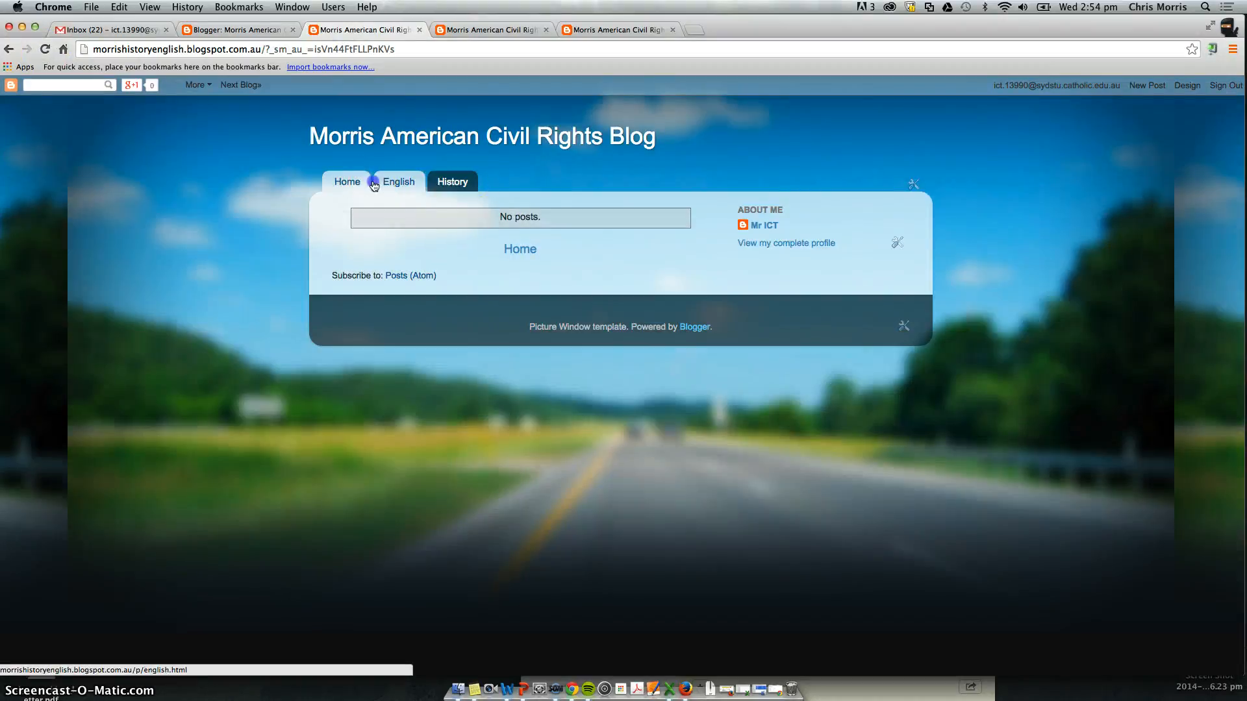
click(398, 182)
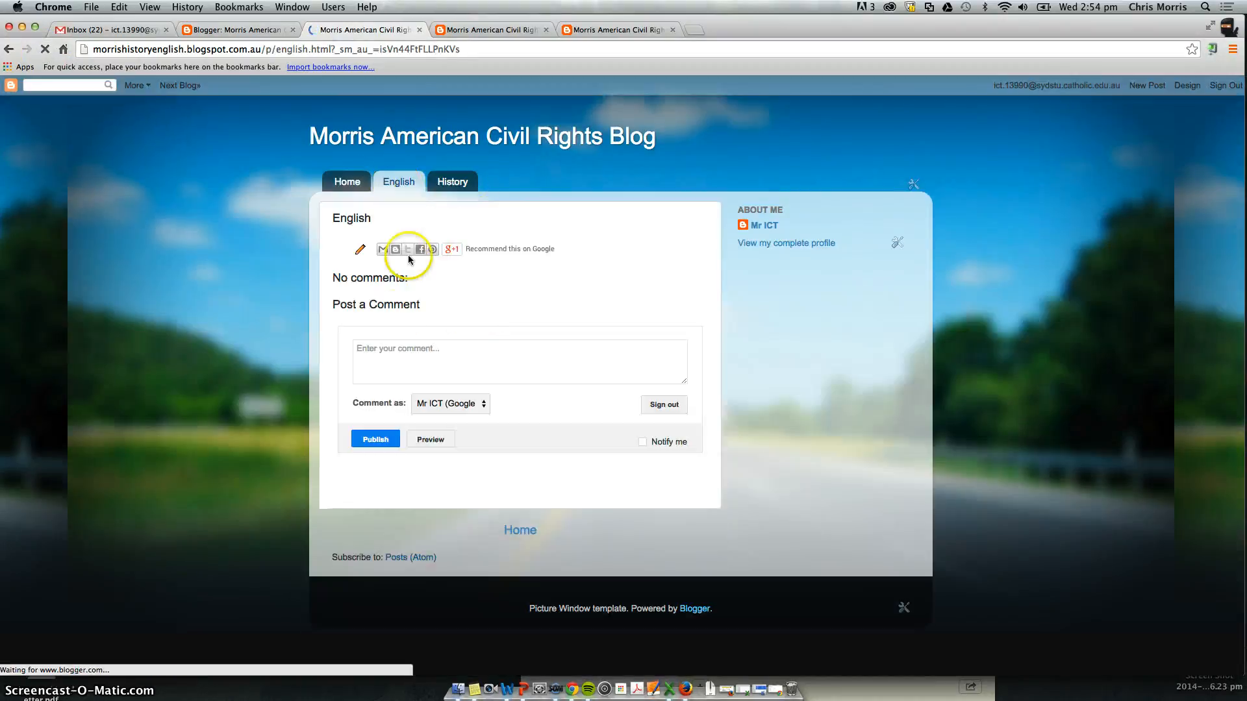
Step: Browse the History, Home and English tabs, ending on the History page
click(452, 182)
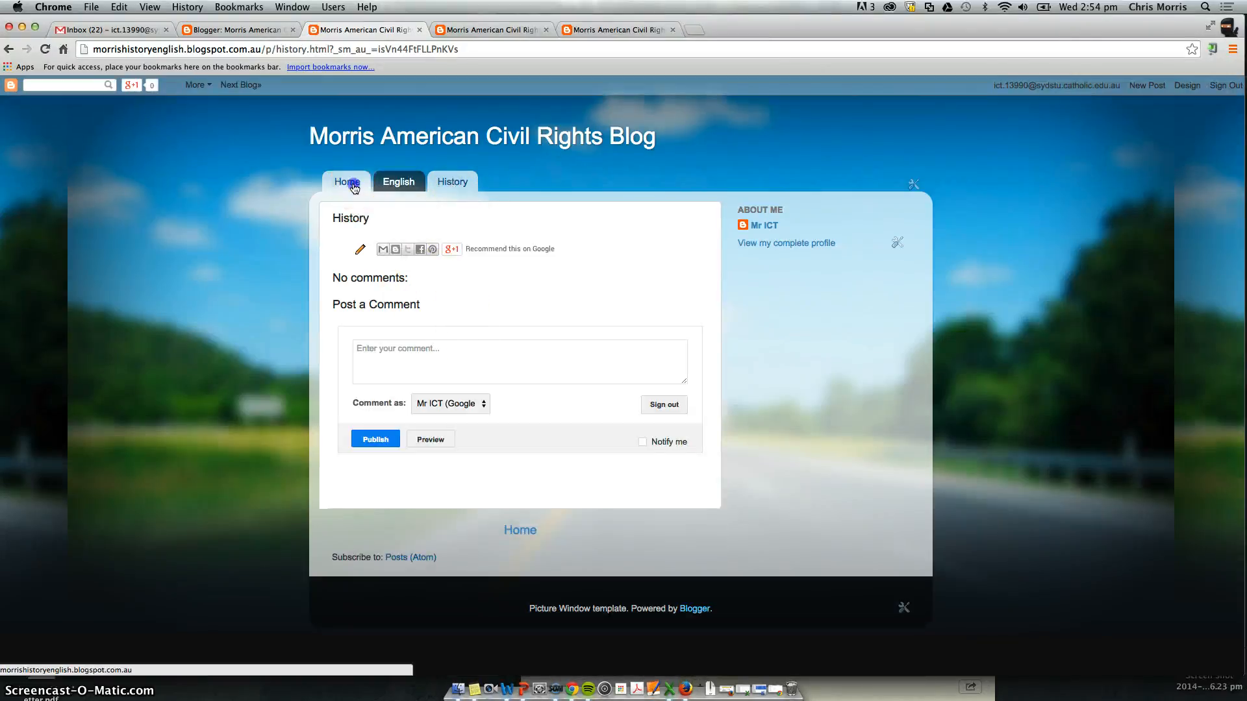
click(345, 182)
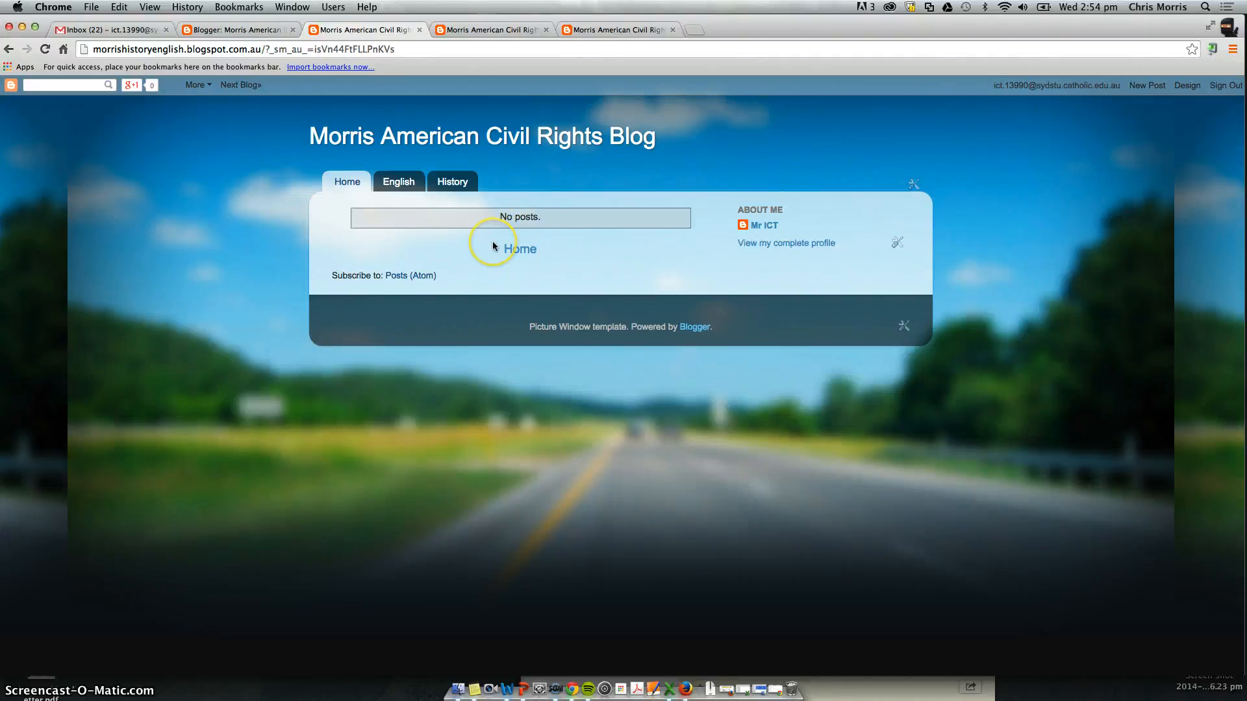
click(399, 181)
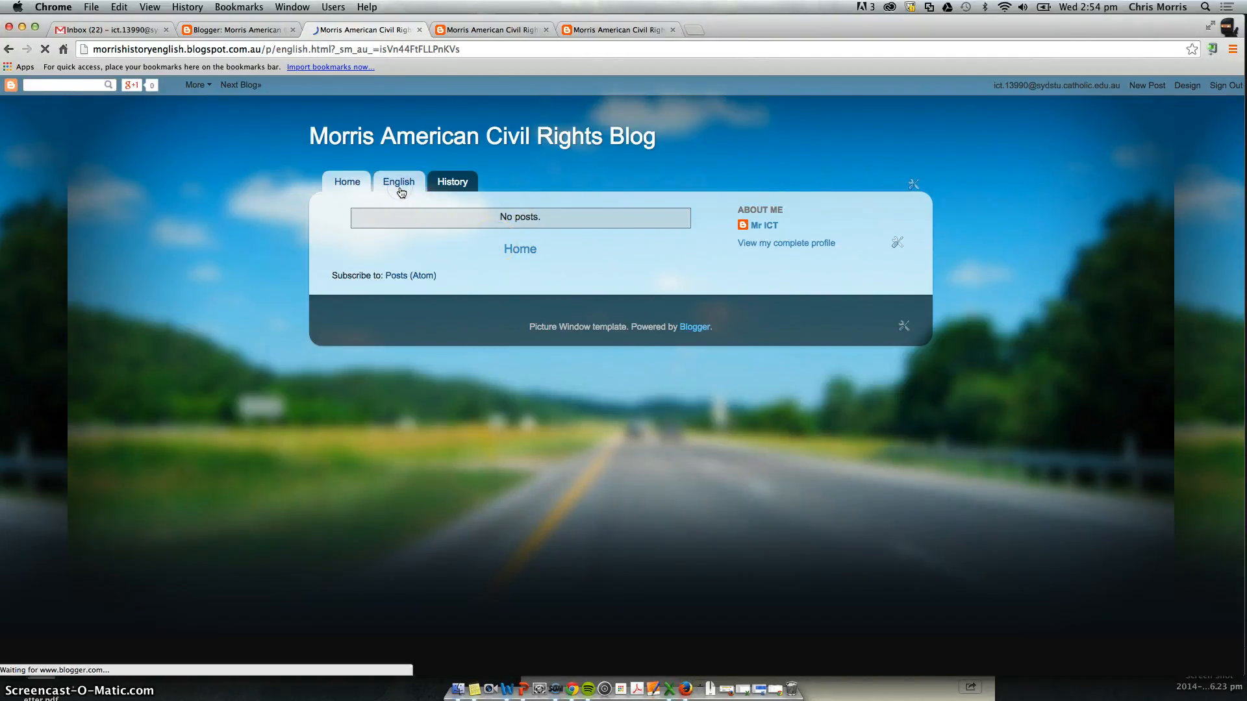
click(399, 182)
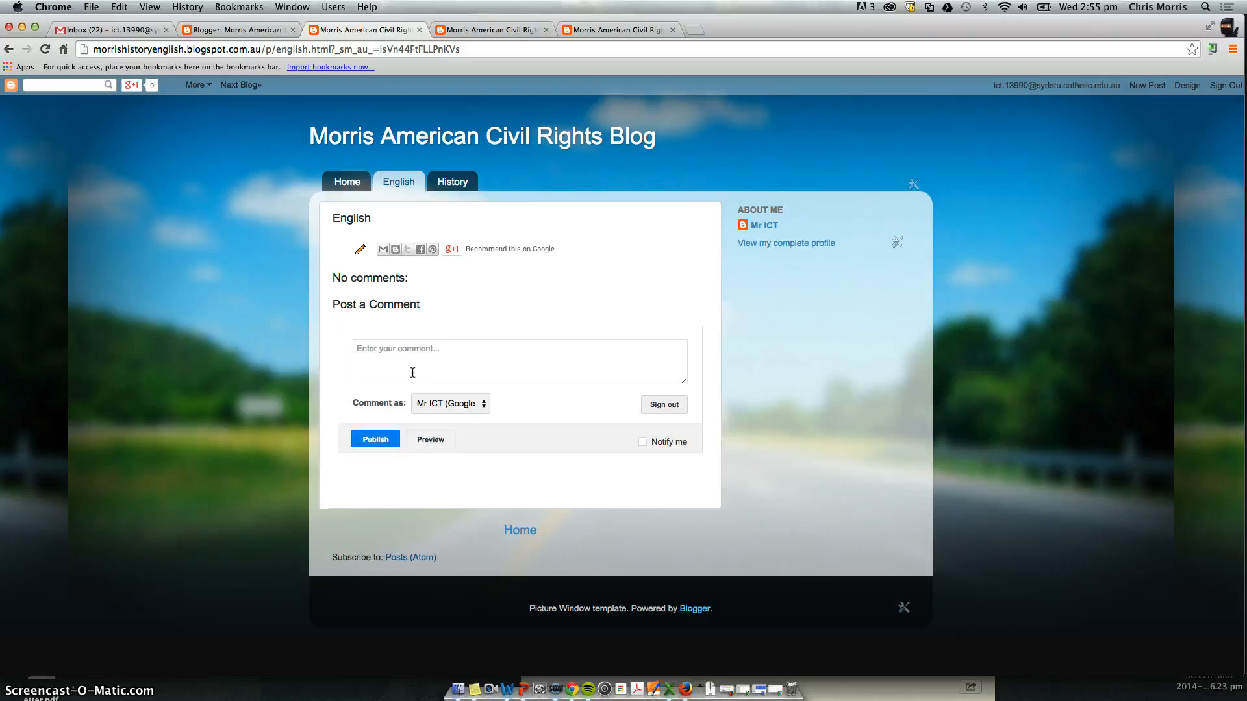
mouse_move(573, 215)
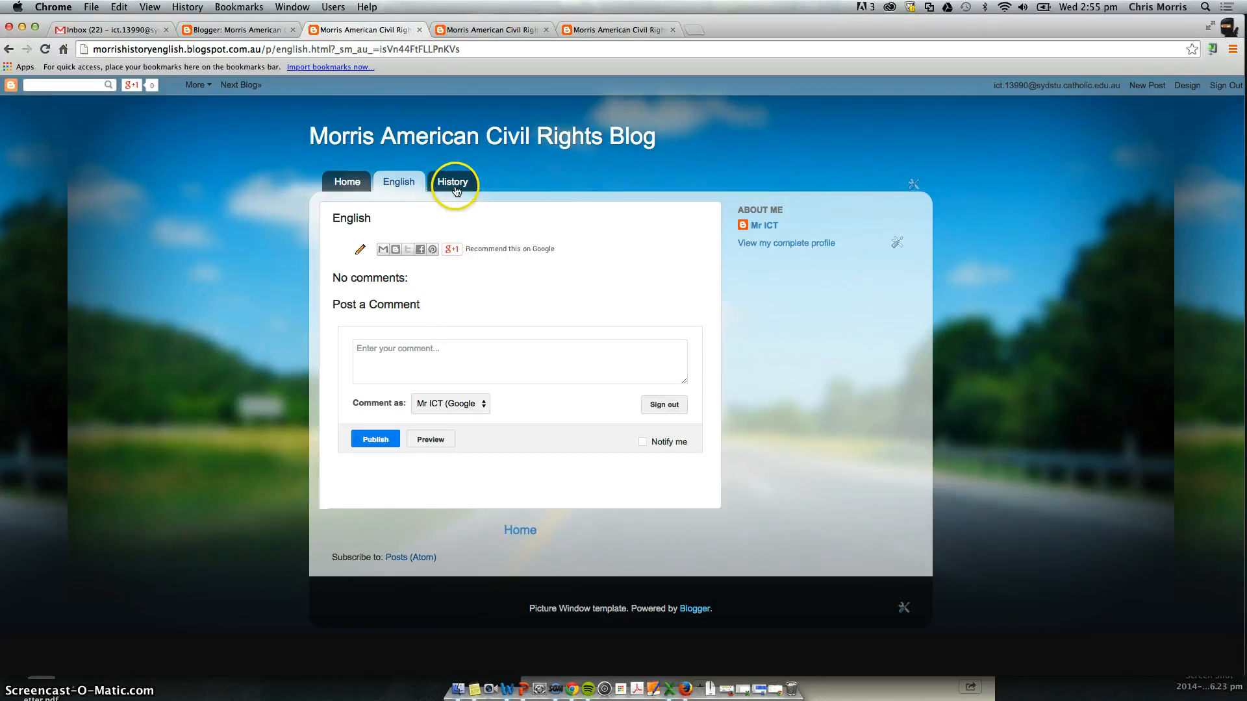
click(453, 181)
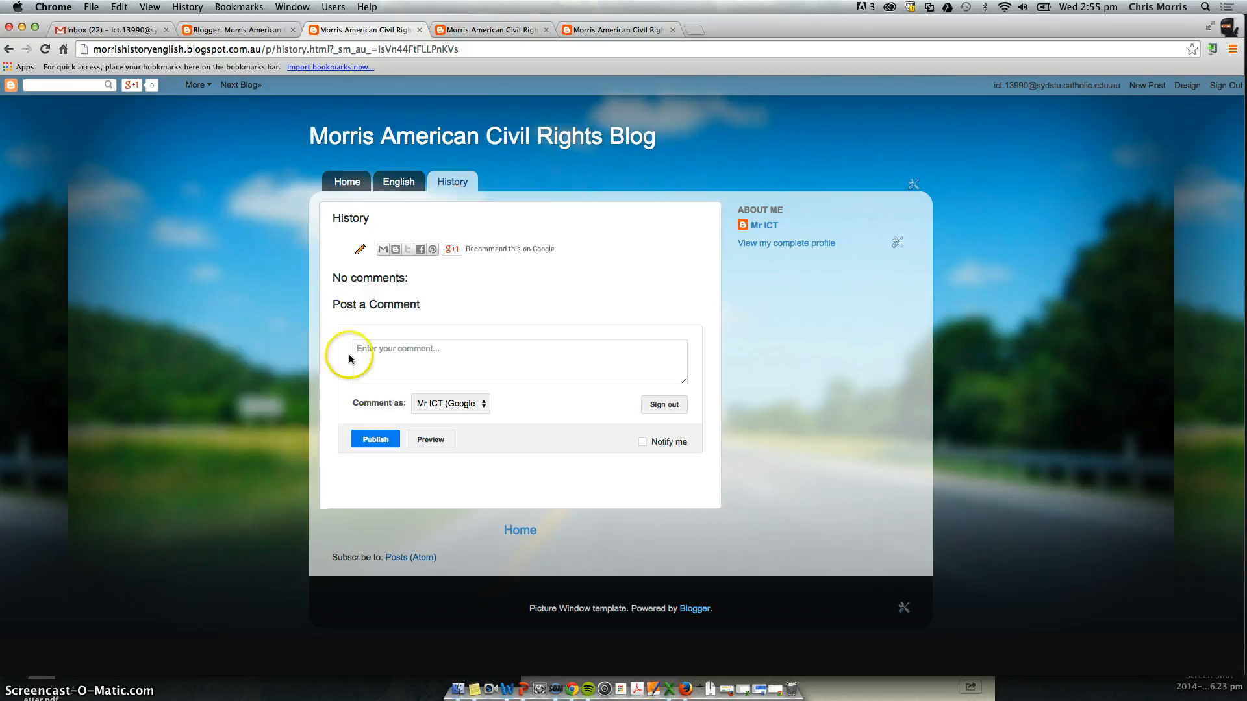
mouse_move(366, 221)
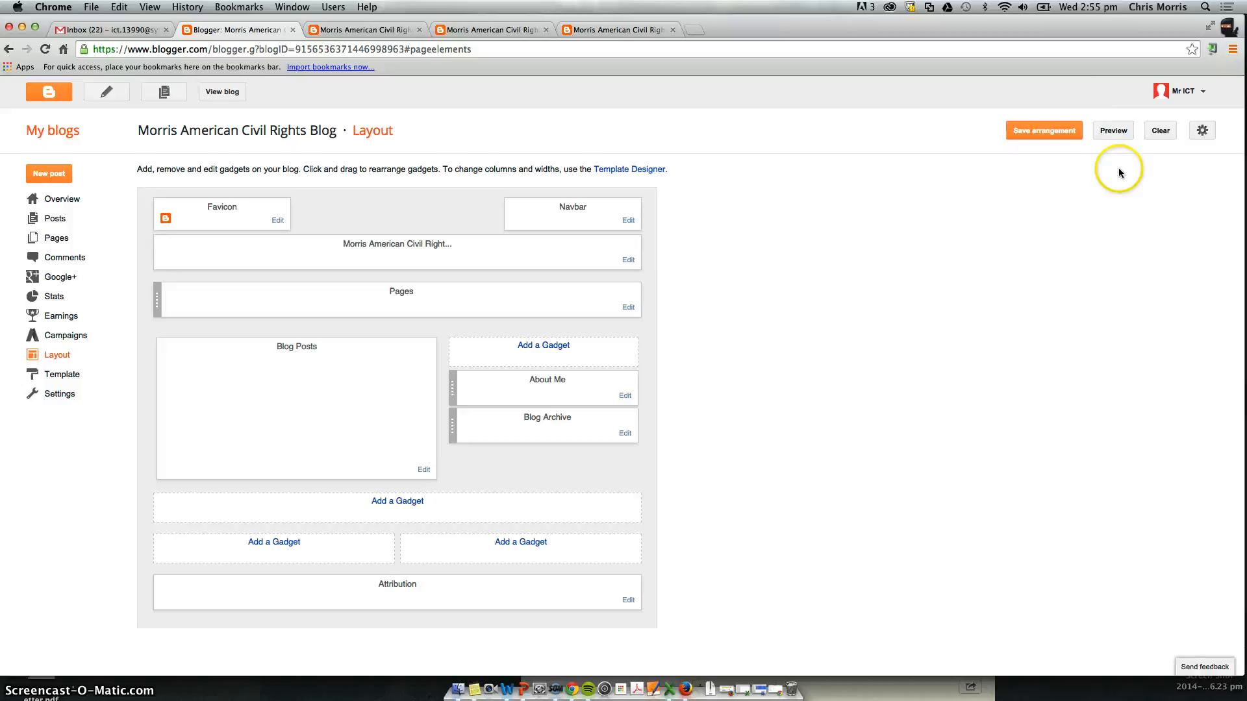
mouse_move(55, 218)
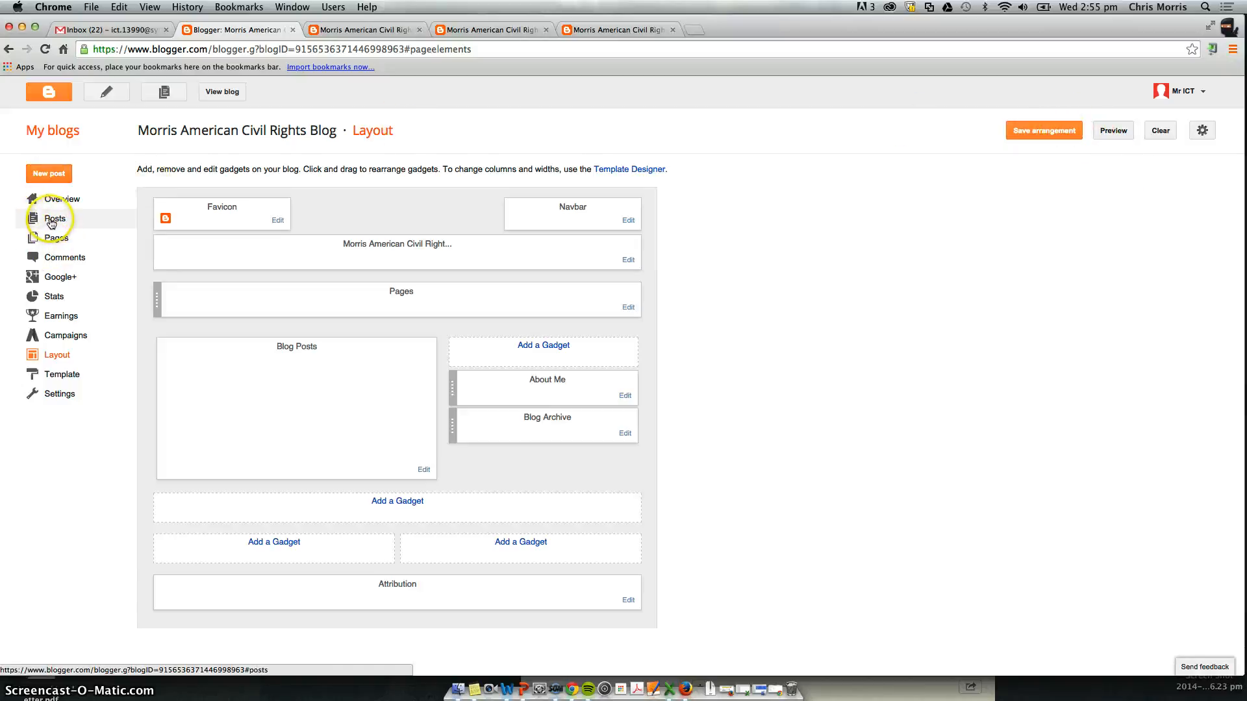
Step: Open the blog's Posts list, currently empty
click(54, 218)
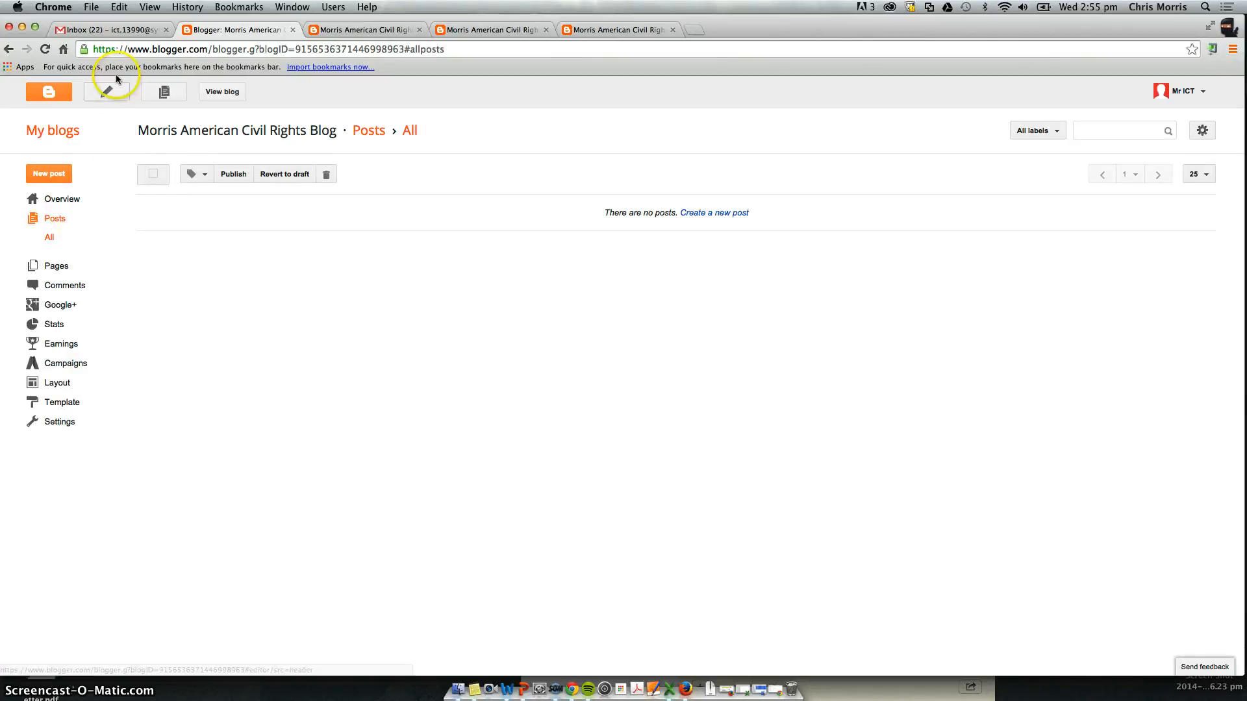
Step: Start a new post titled 'Lesson 1 - History'
click(114, 91)
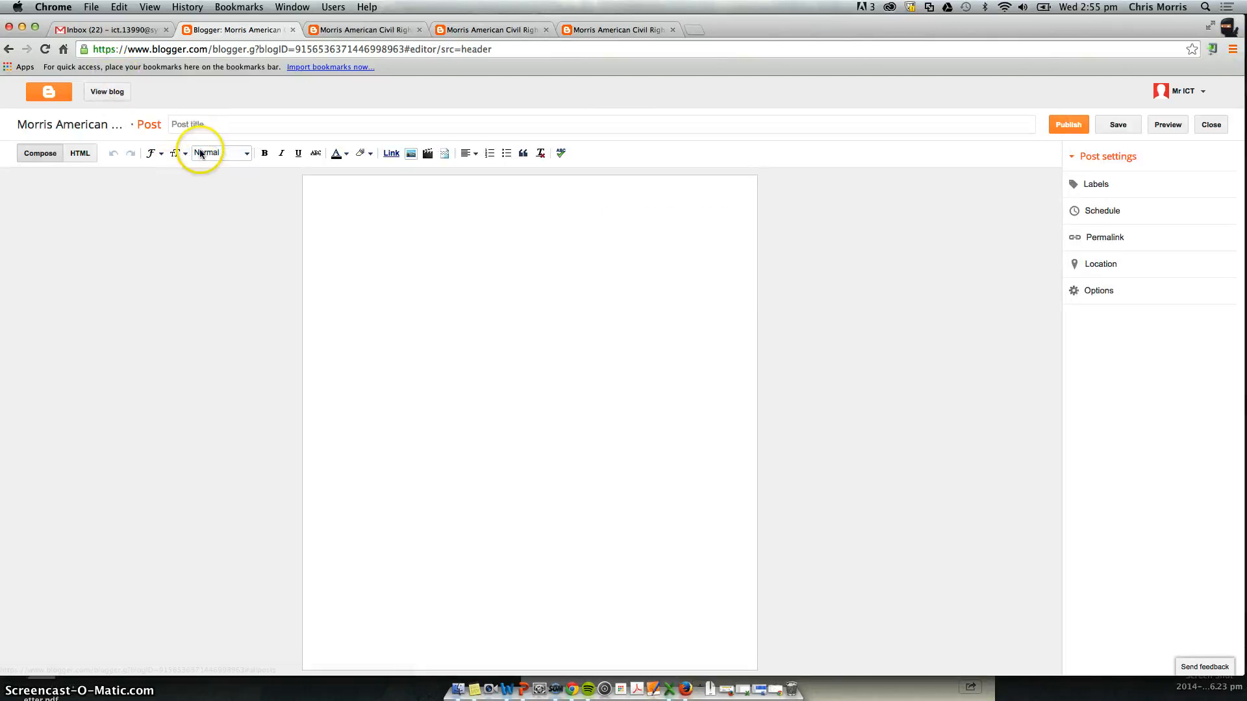
text(Lesson 1)
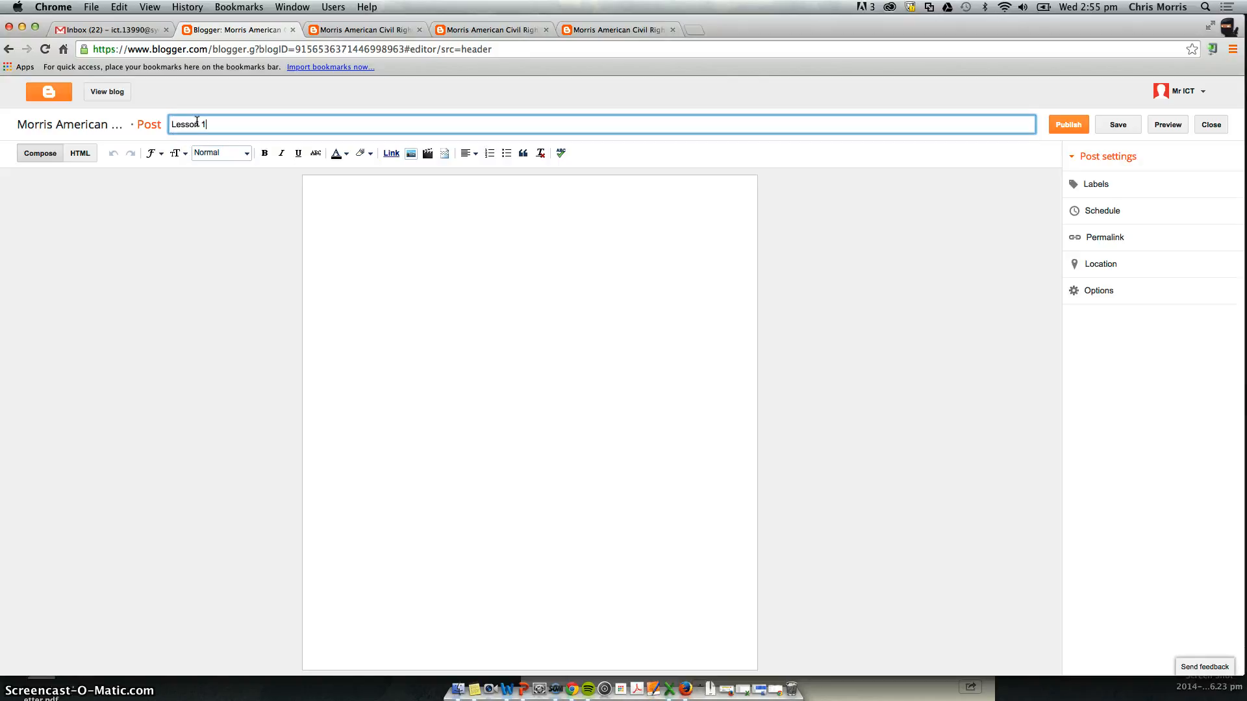
text(- History)
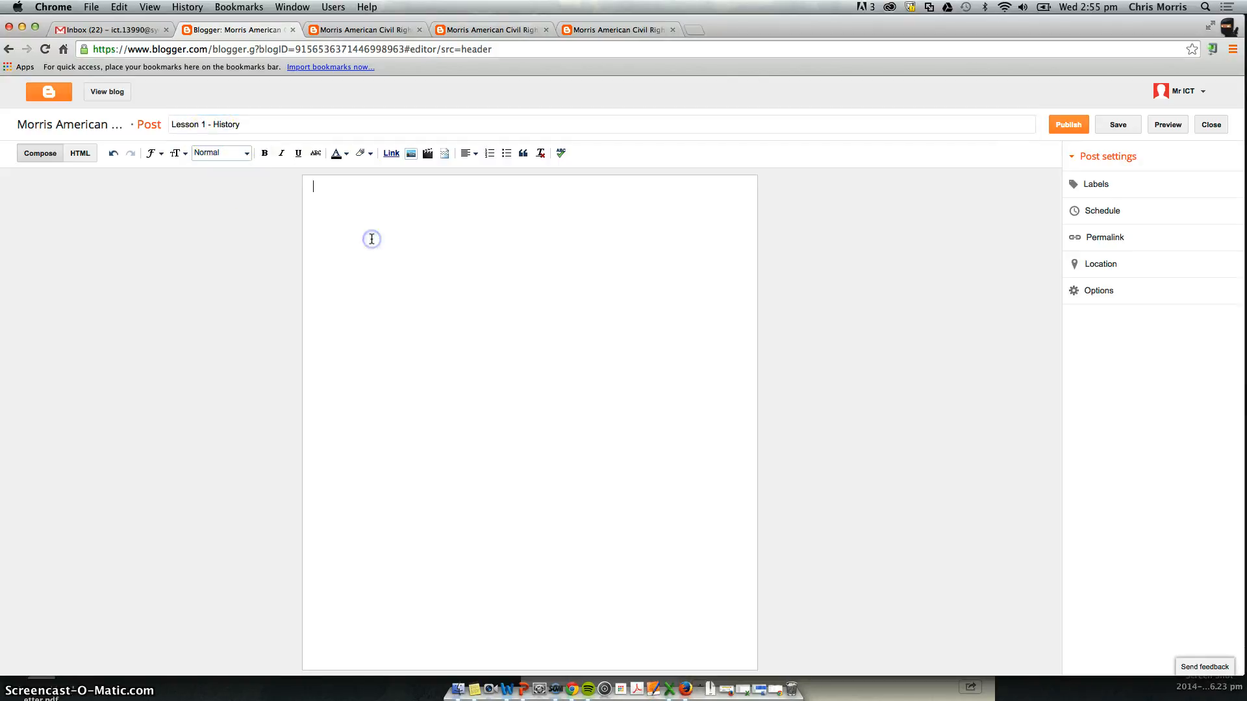
Step: Write the opening sentence 'Today we looked at the American Civil Rights Movement.'
text(Today w)
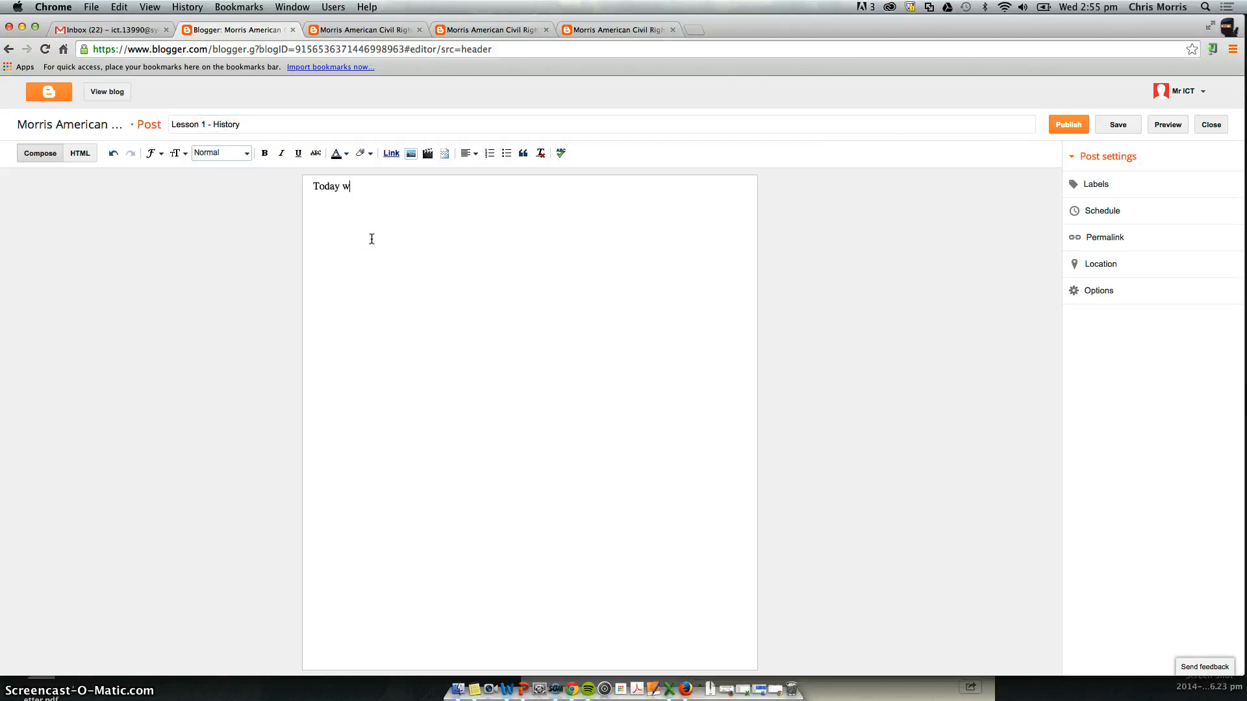
text(e looked a)
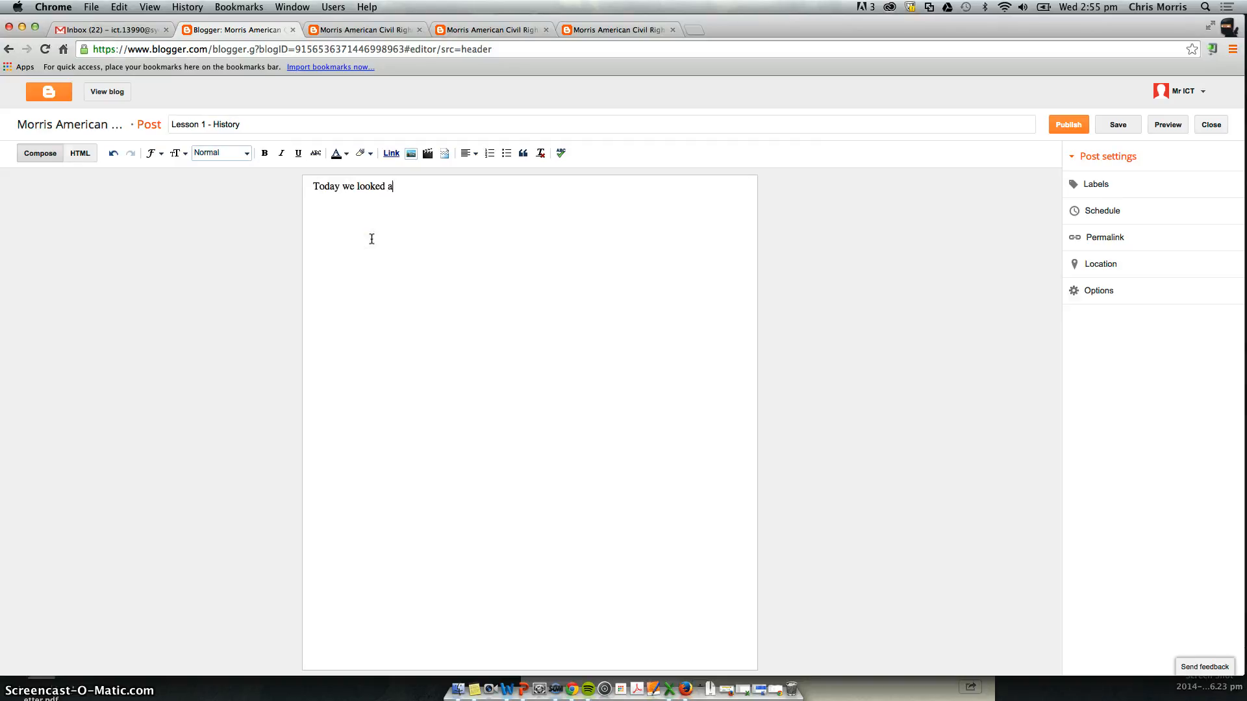
text(t the Americ)
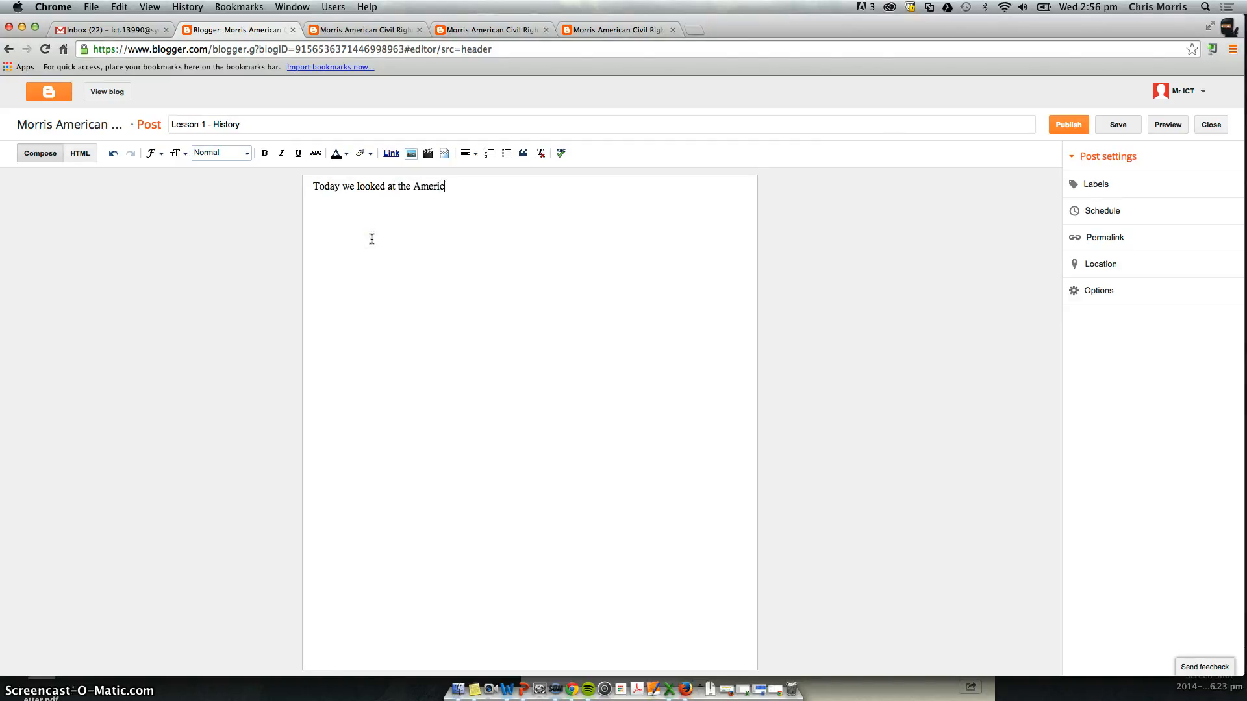
text(an C)
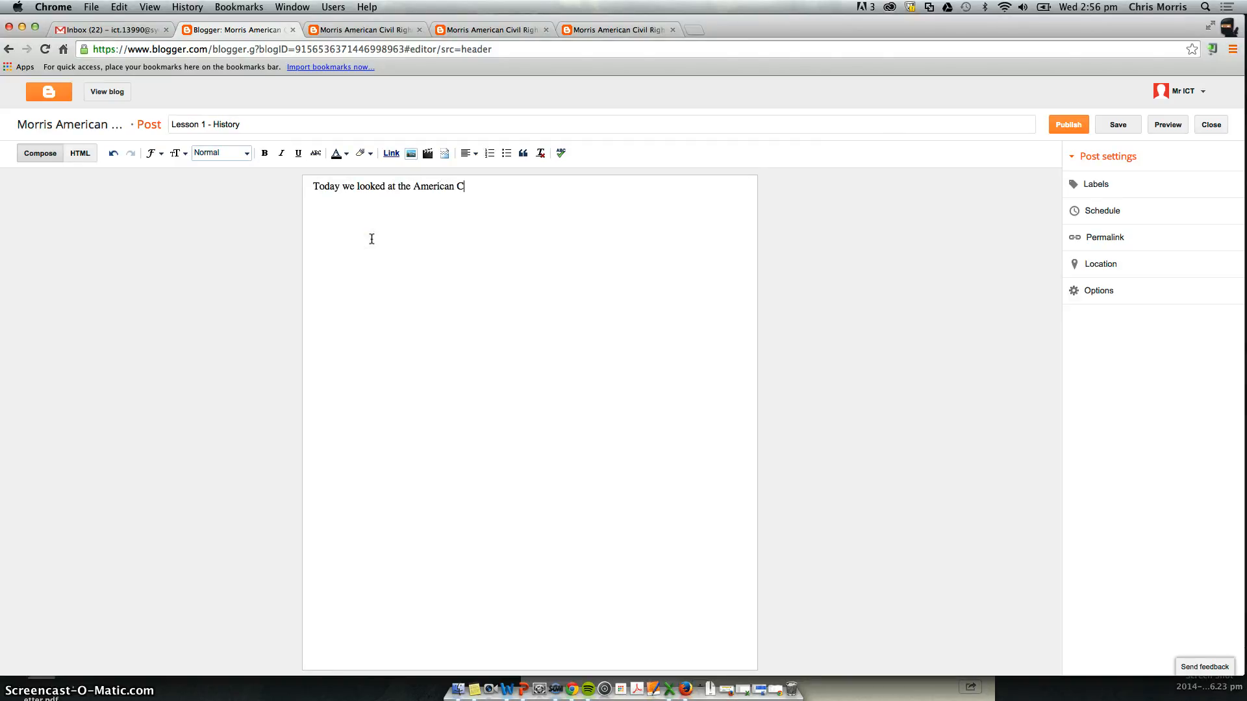
text(ivil Rights)
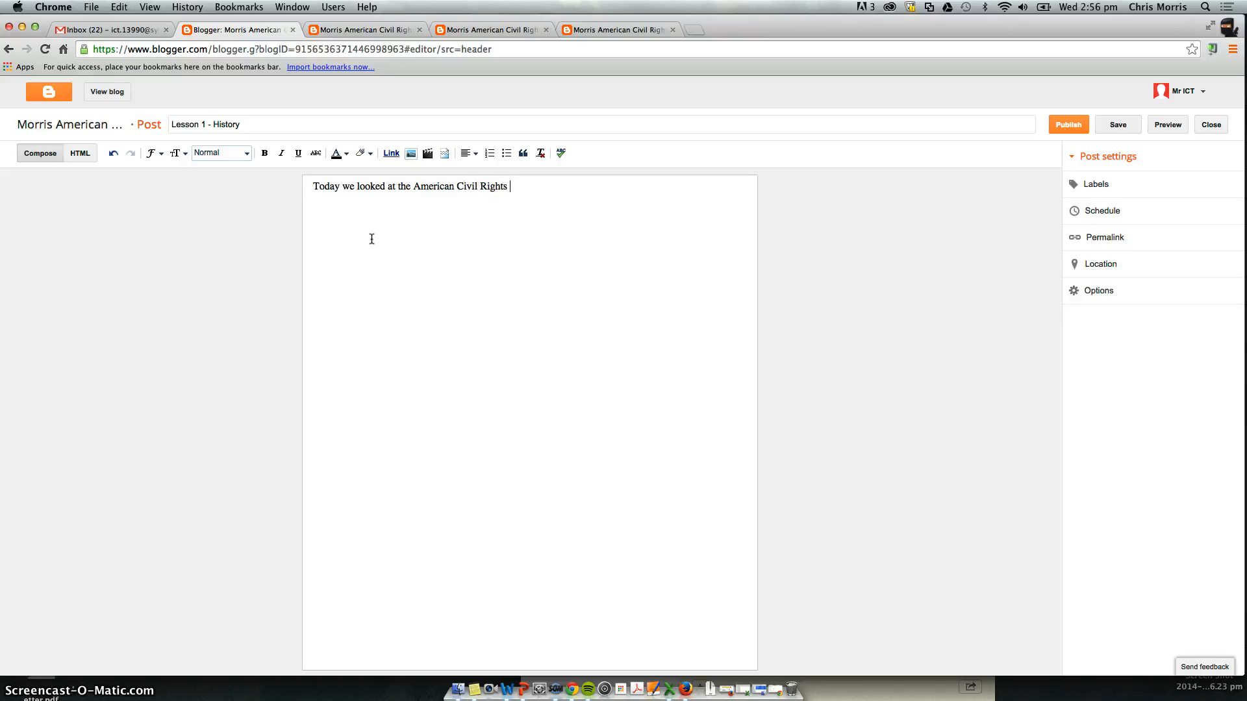
text(Mo)
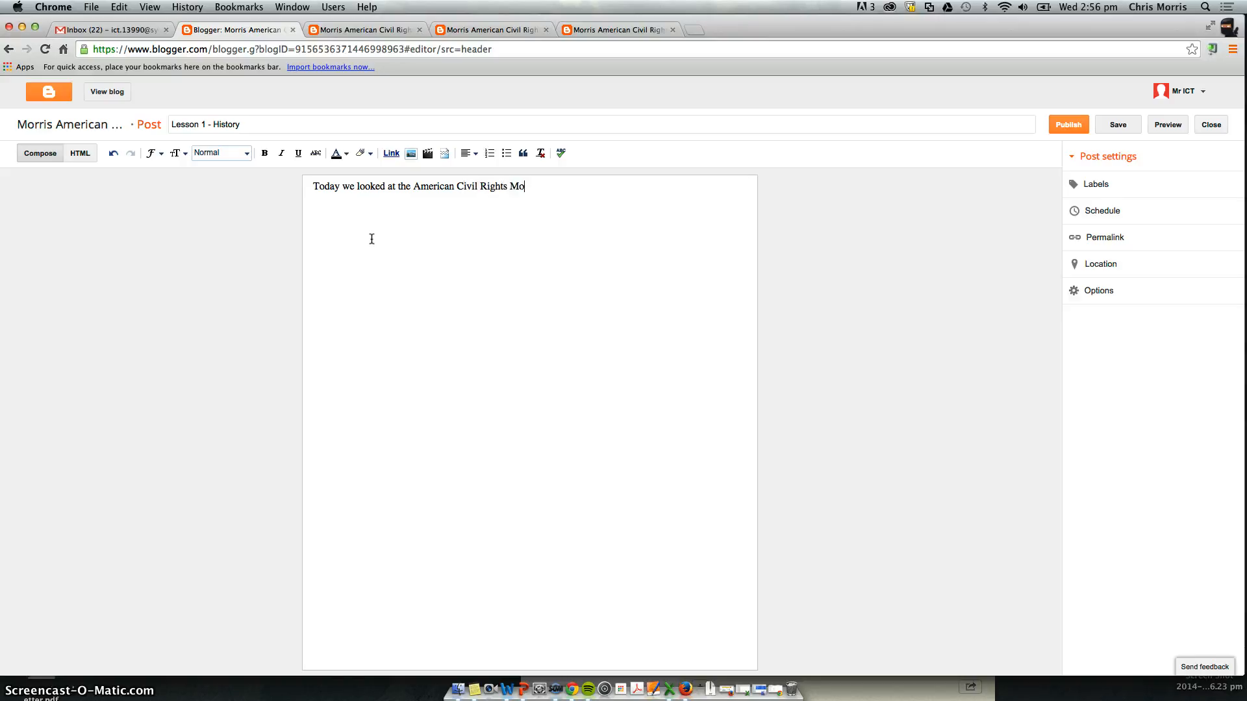
text(vem,ent.)
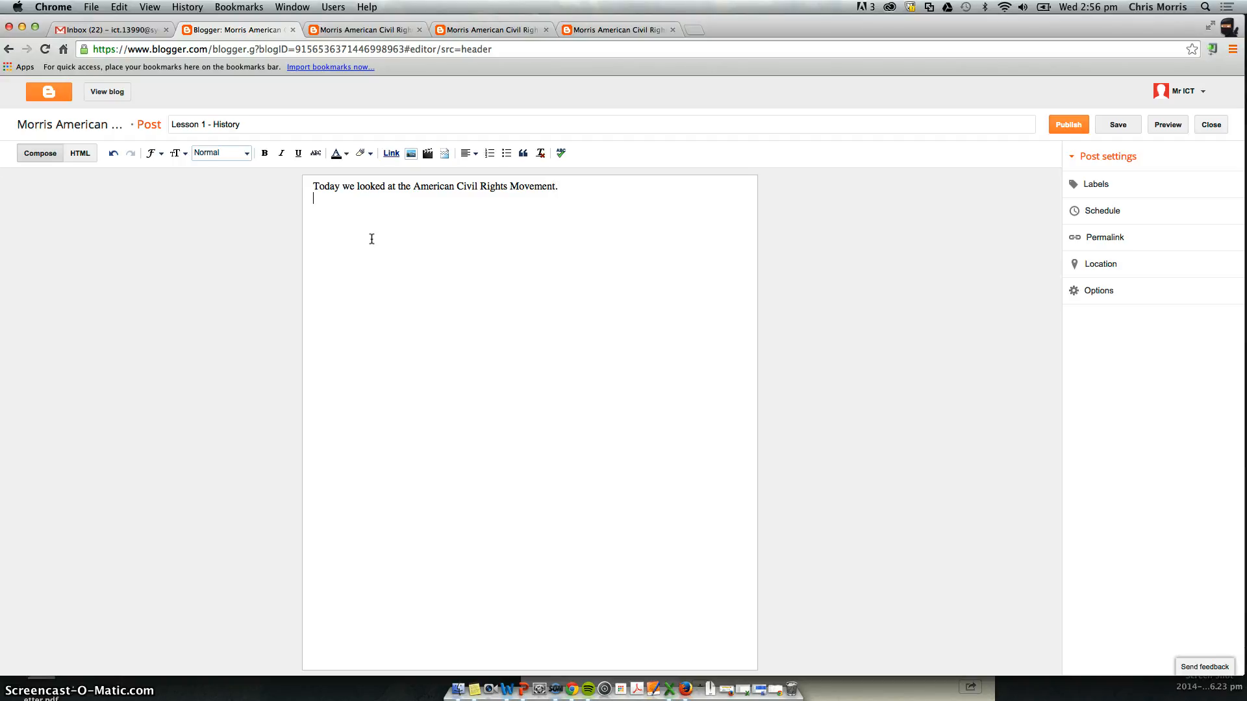
Step: Search YouTube from the video inserter for 'martin I have a dream'
click(427, 153)
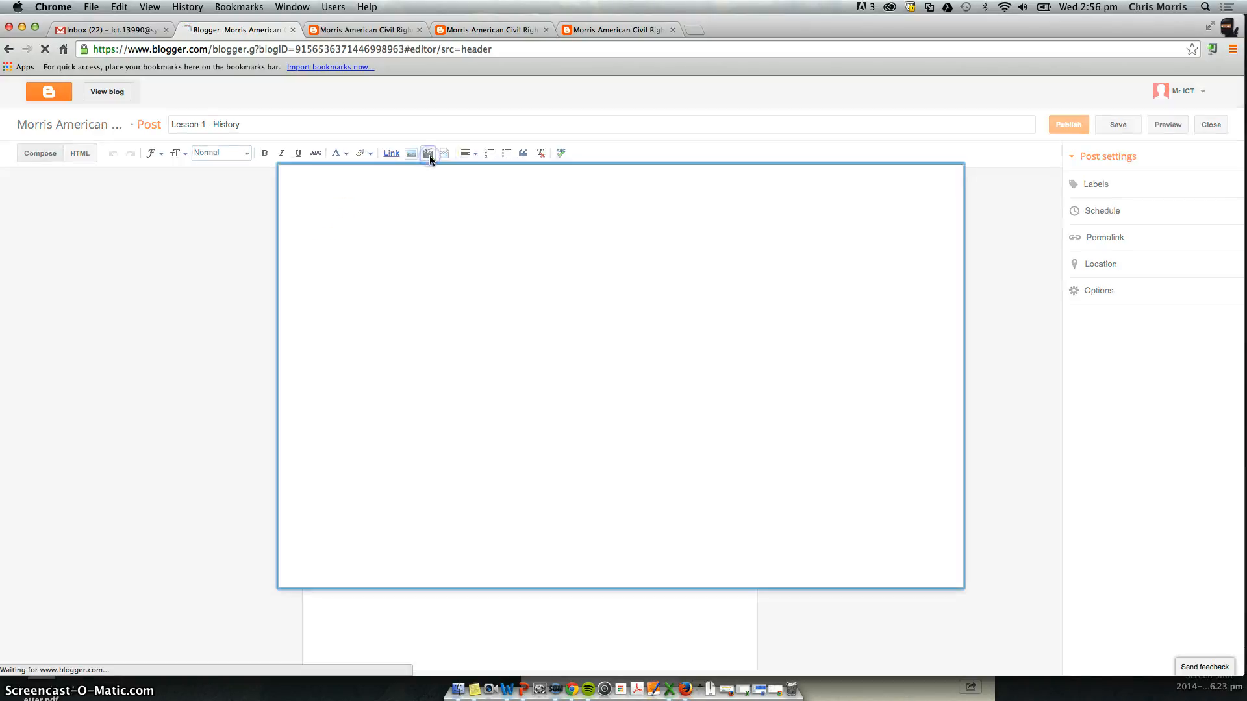
click(427, 154)
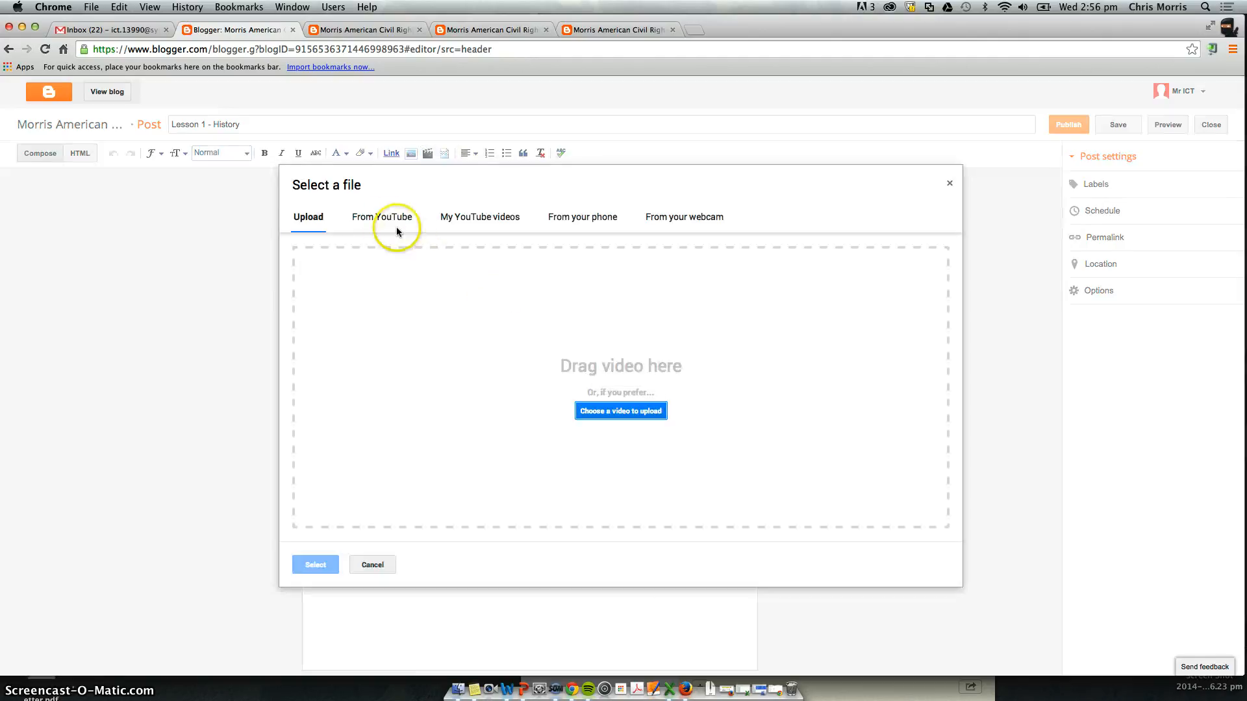
click(380, 217)
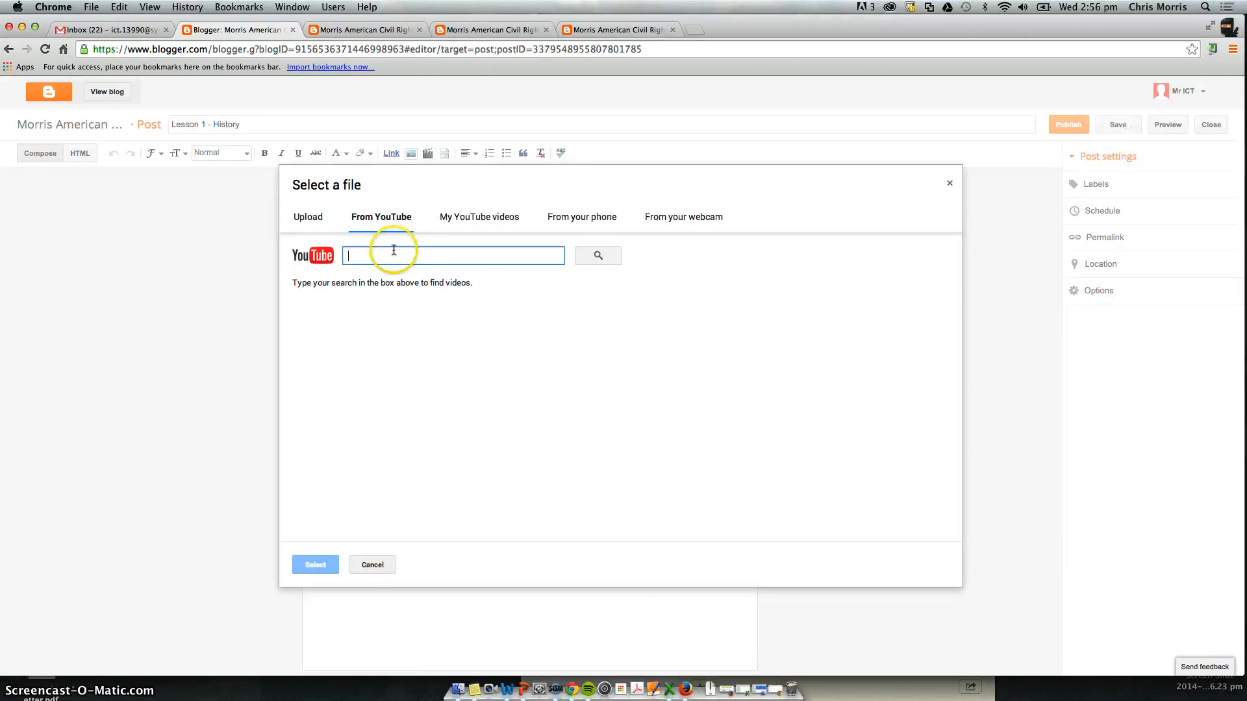
text(martin luther king jnr)
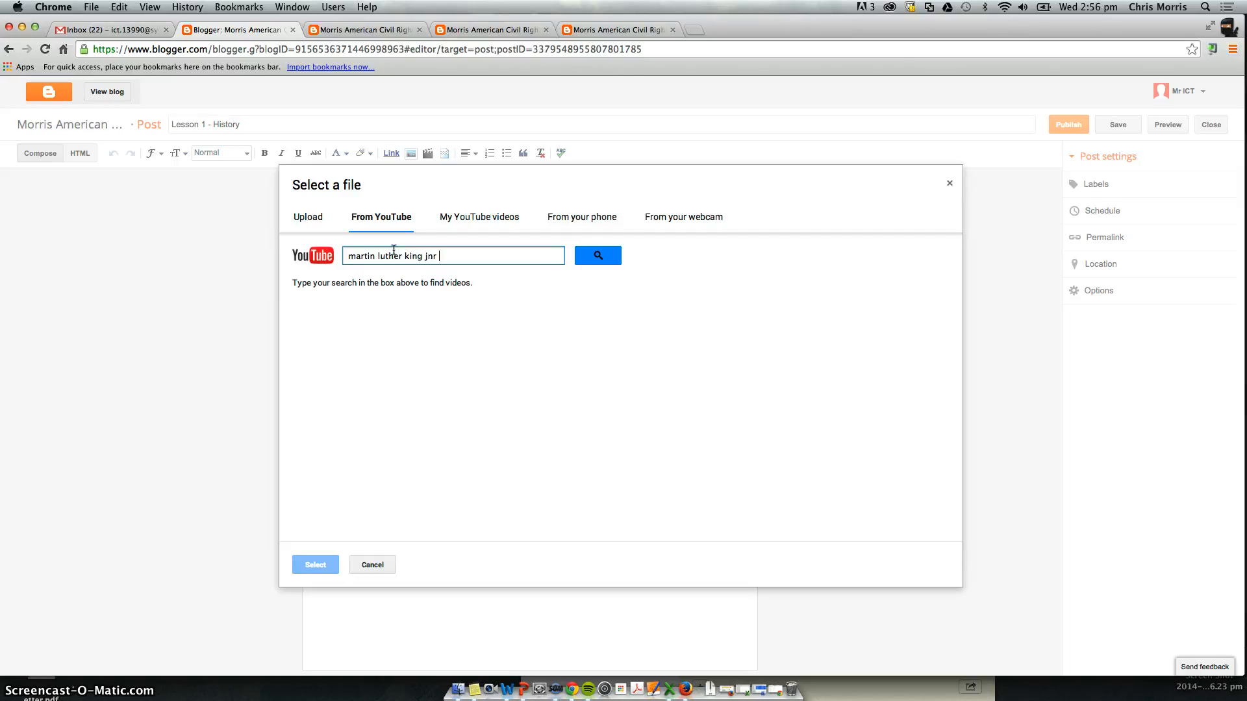
text(I have a)
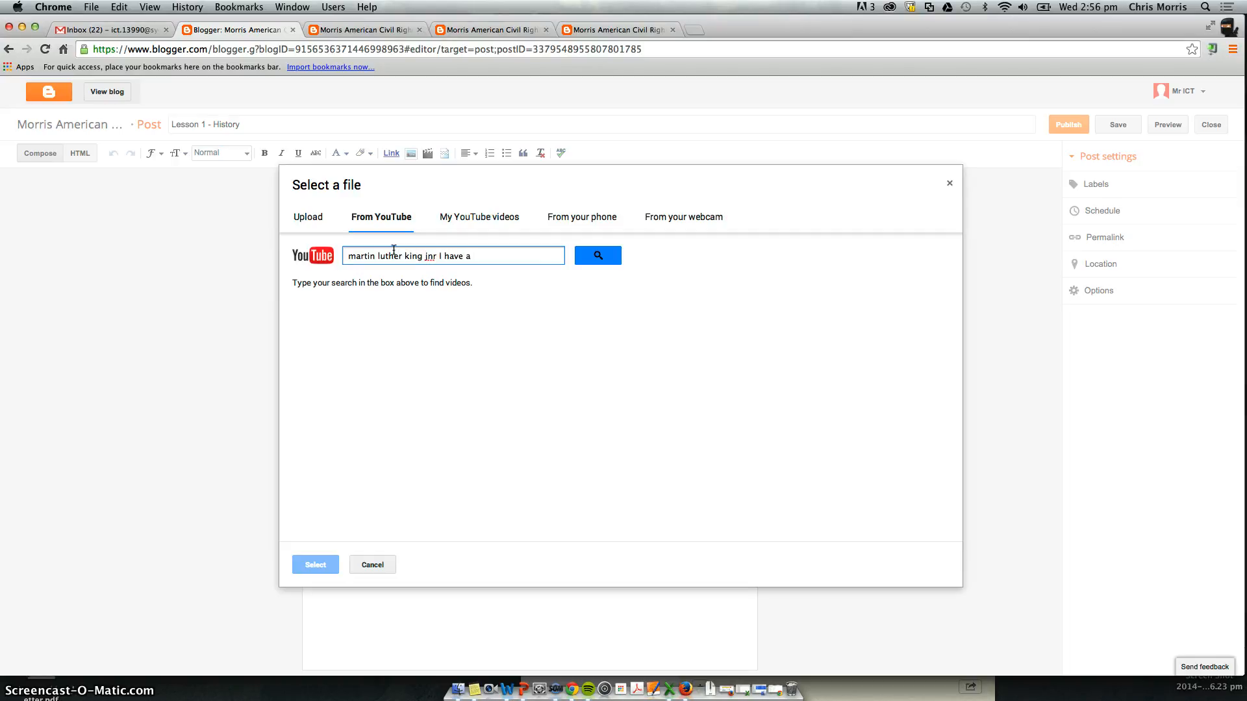
text(dream)
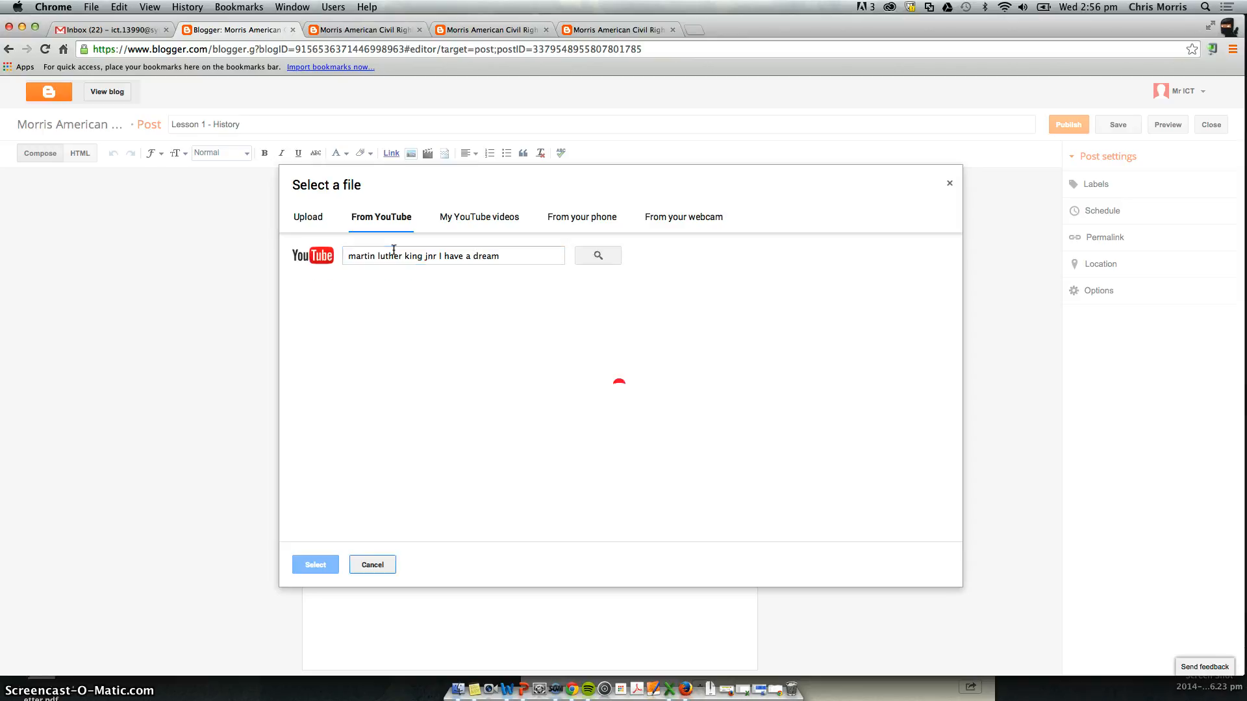
Step: Embed the top I Have A Dream speech result beneath the opening sentence
click(596, 256)
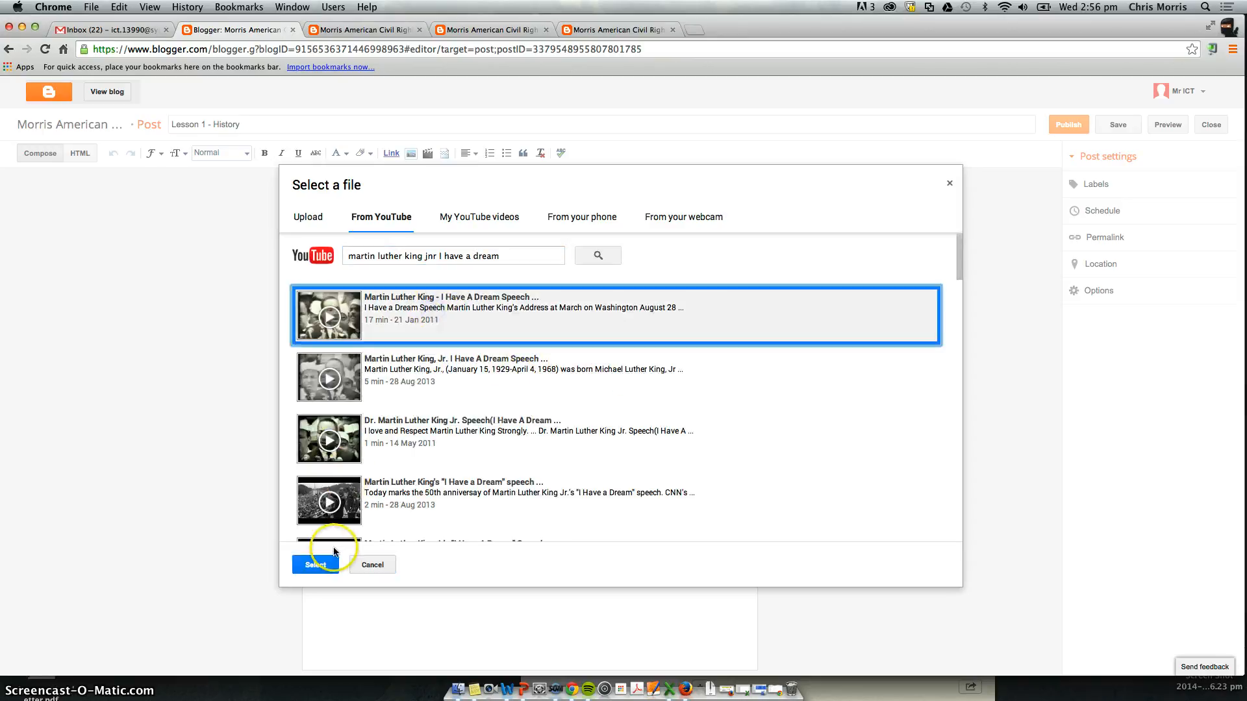
click(315, 565)
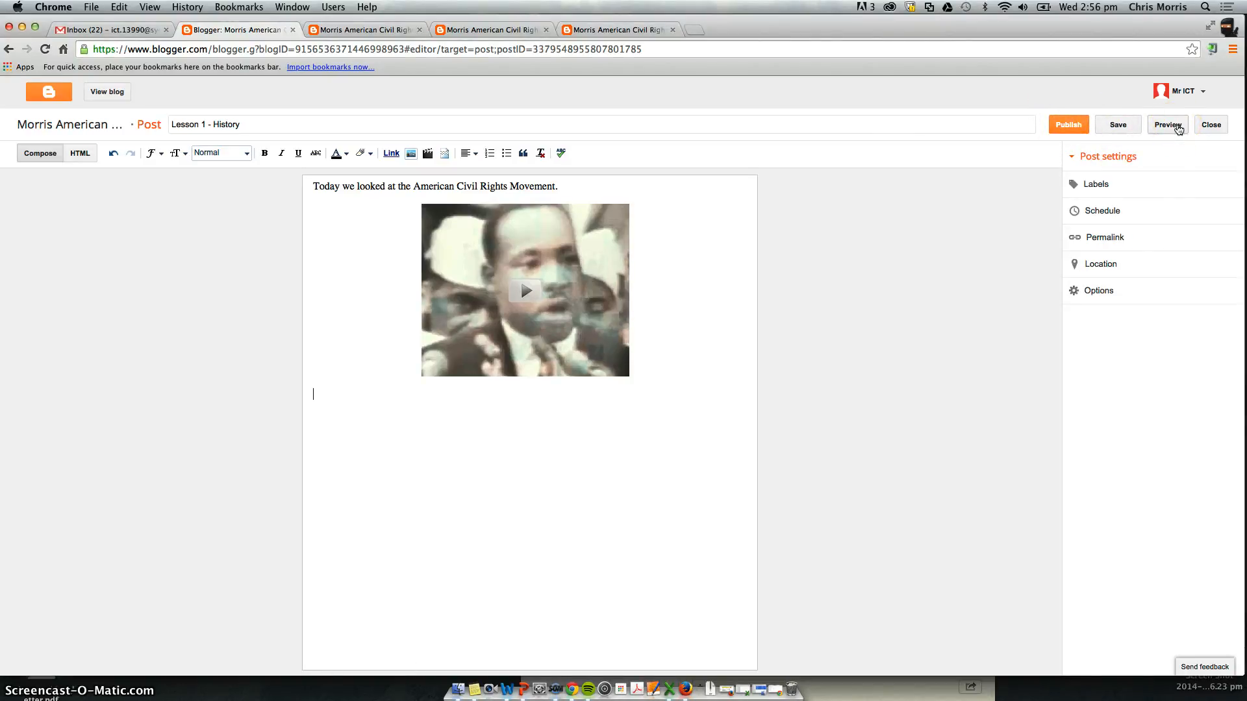
Step: Preview the Lesson 1 - History post with its embedded video on the blog
click(1167, 125)
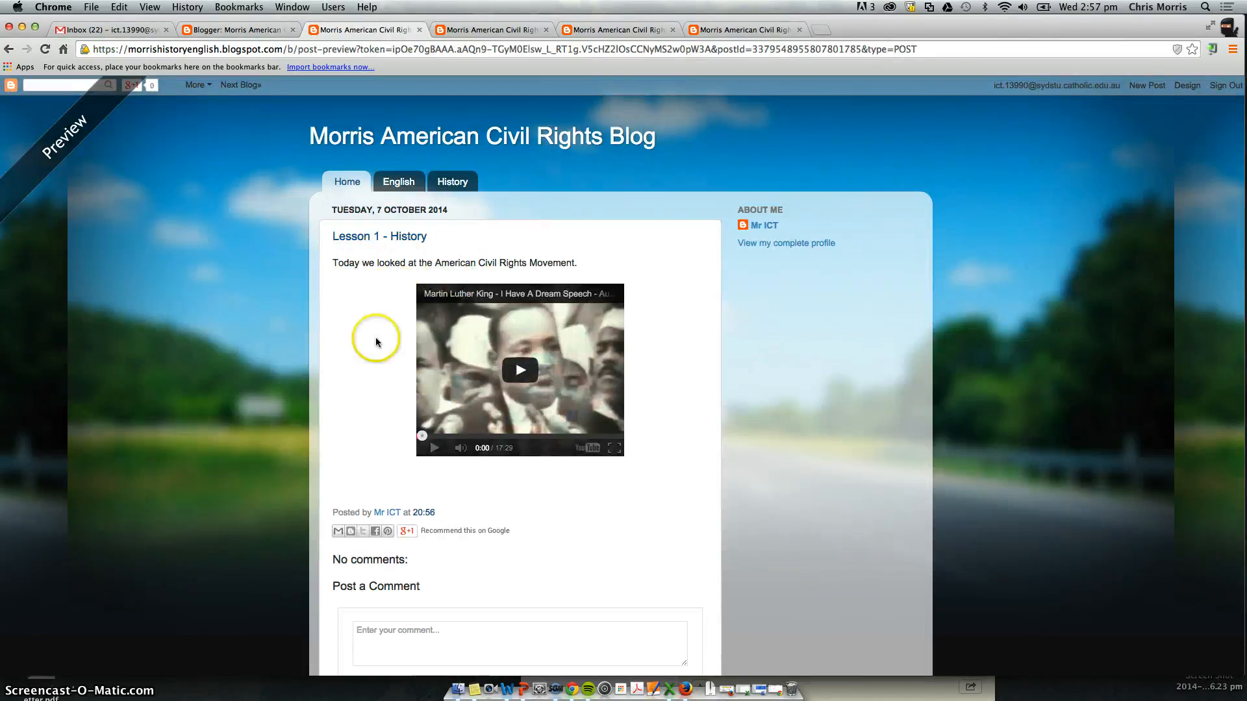
mouse_move(90, 161)
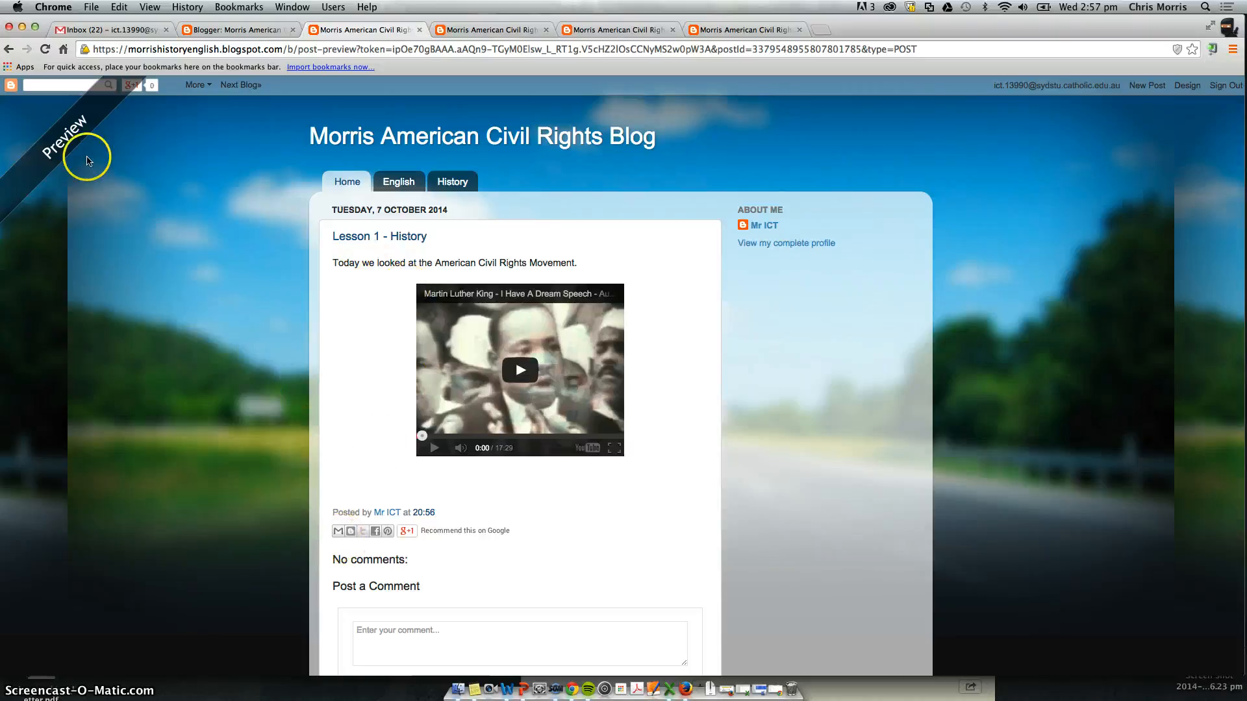
scroll(down, 3)
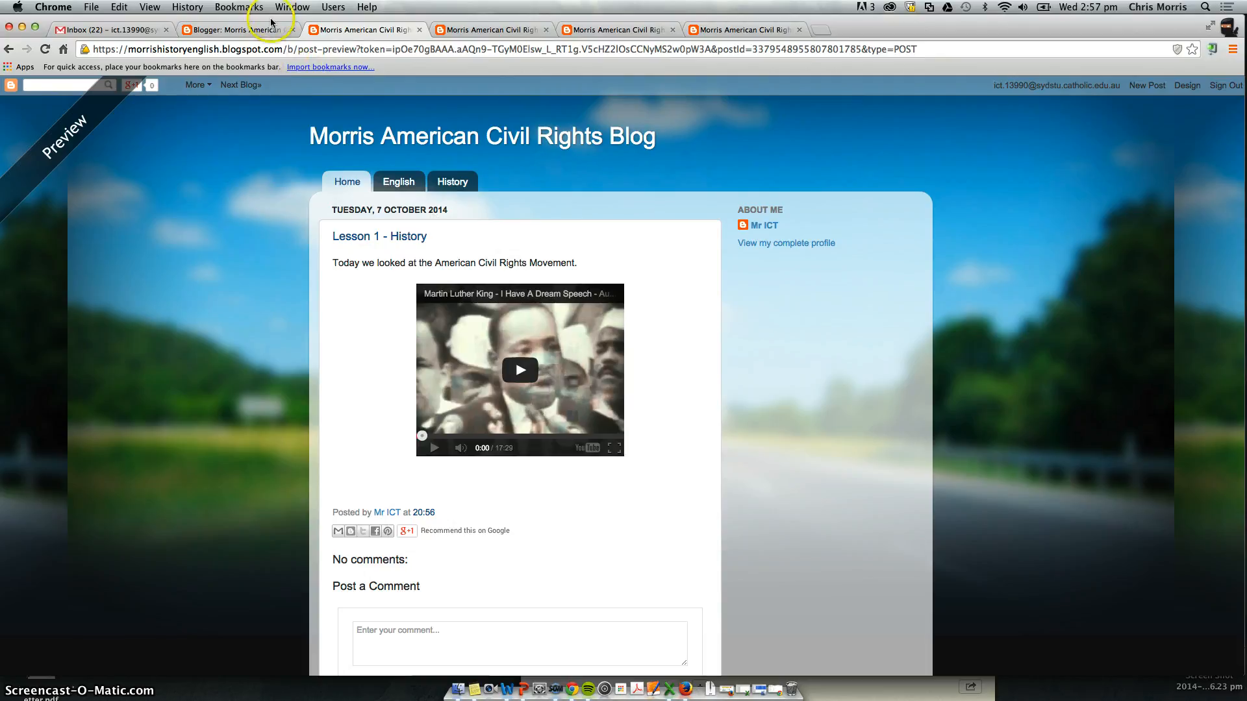
click(237, 29)
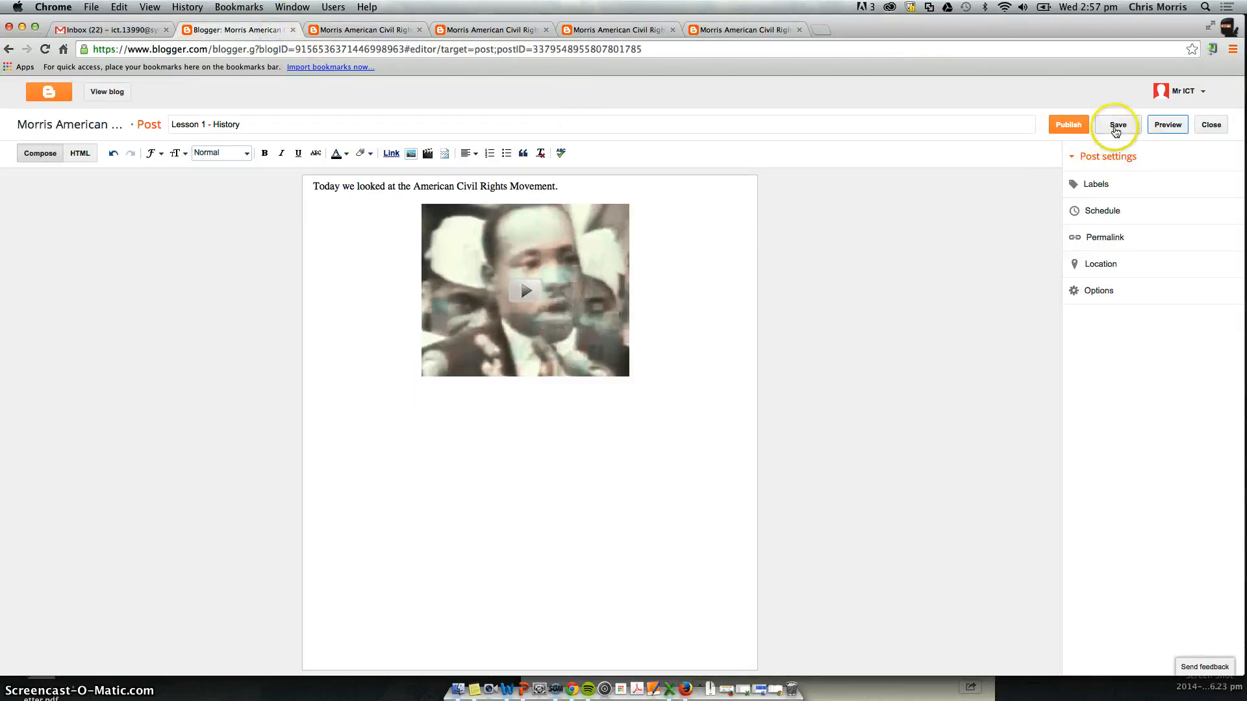
Step: Save the post and publish it to the blog
click(1117, 125)
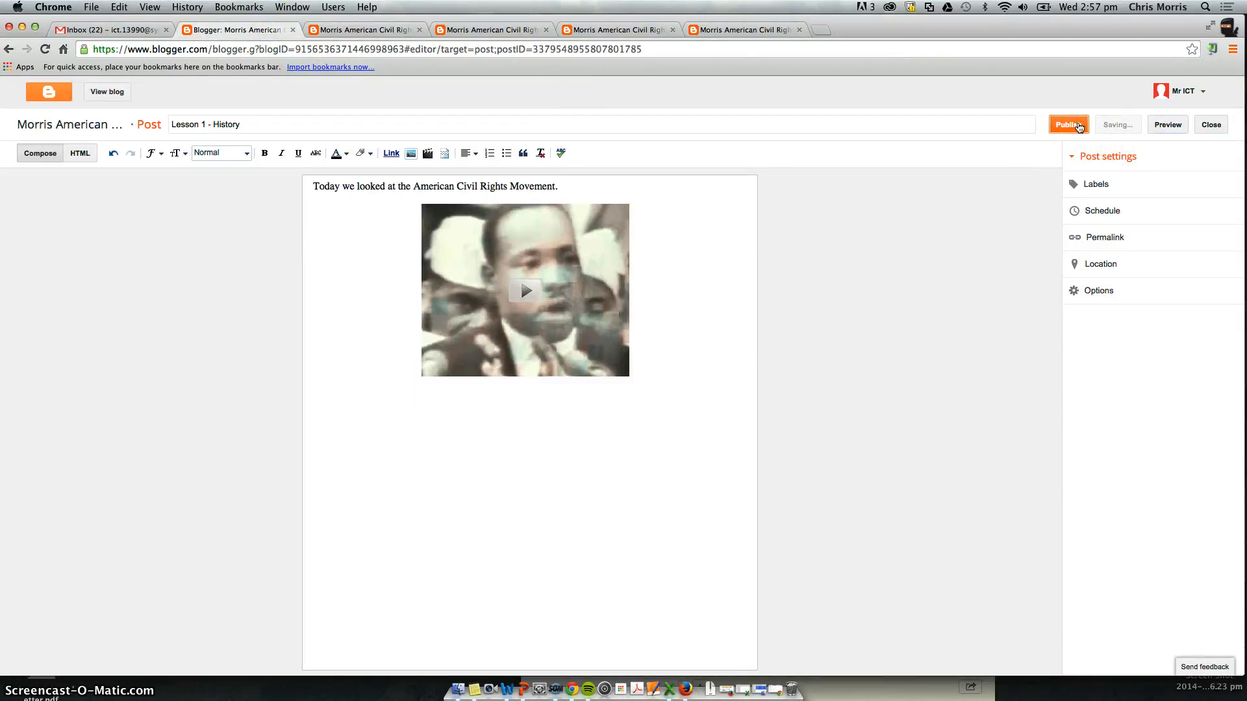
click(1068, 125)
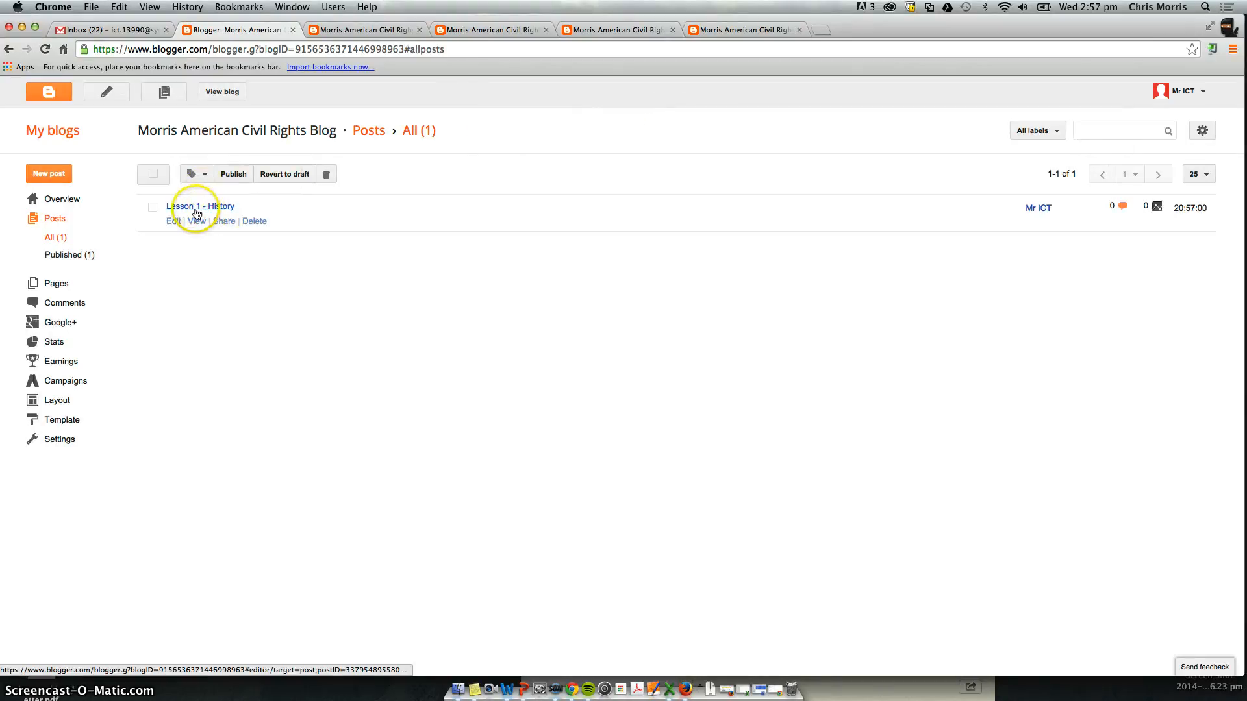
mouse_move(1018, 303)
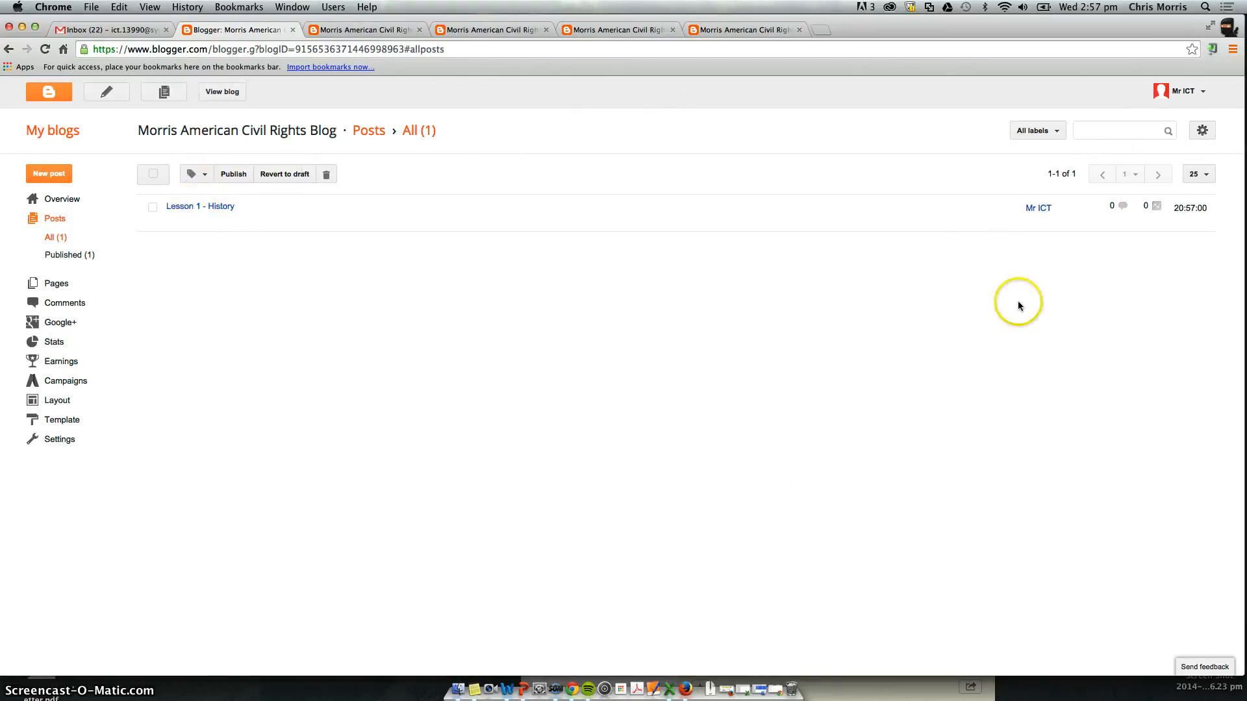
mouse_move(1113, 291)
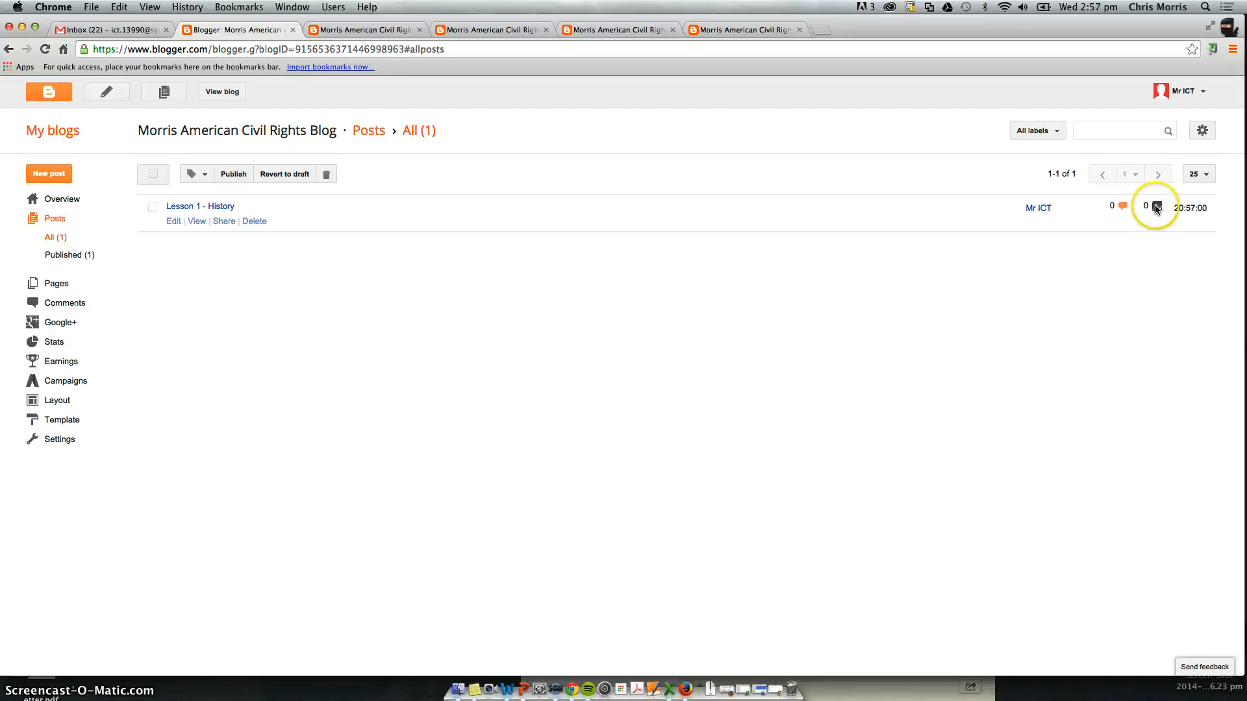
mouse_move(1156, 208)
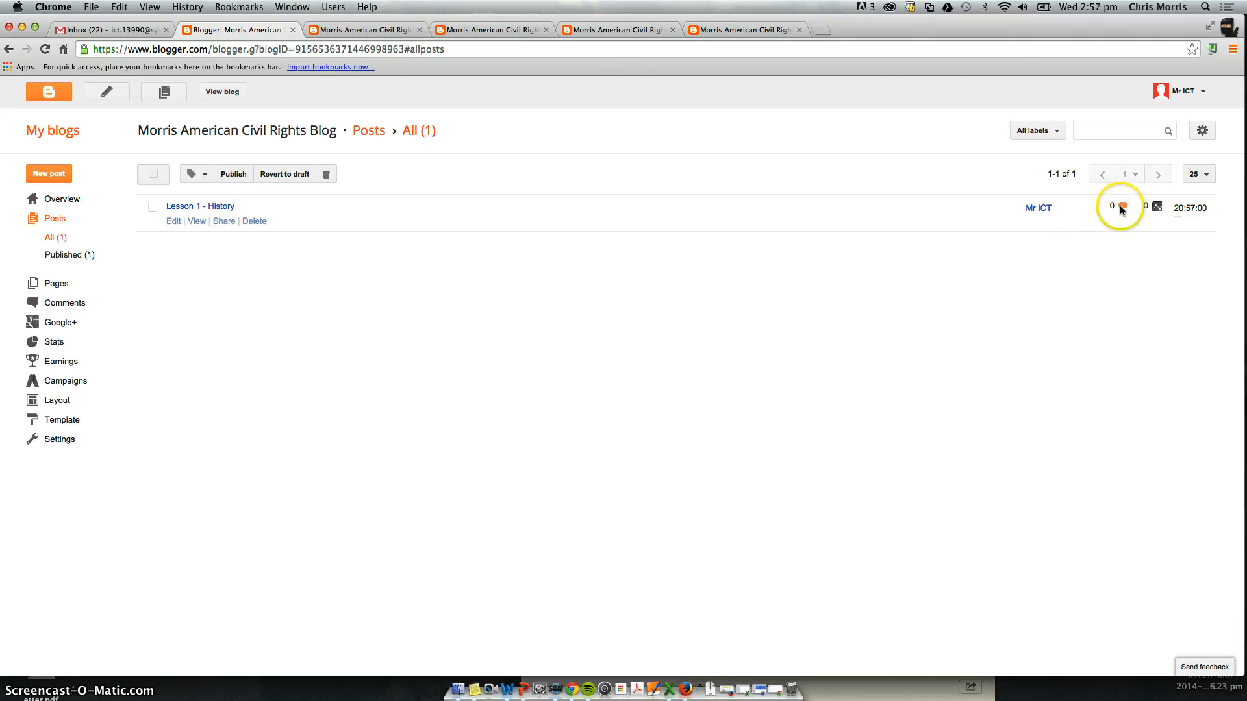
mouse_move(709, 328)
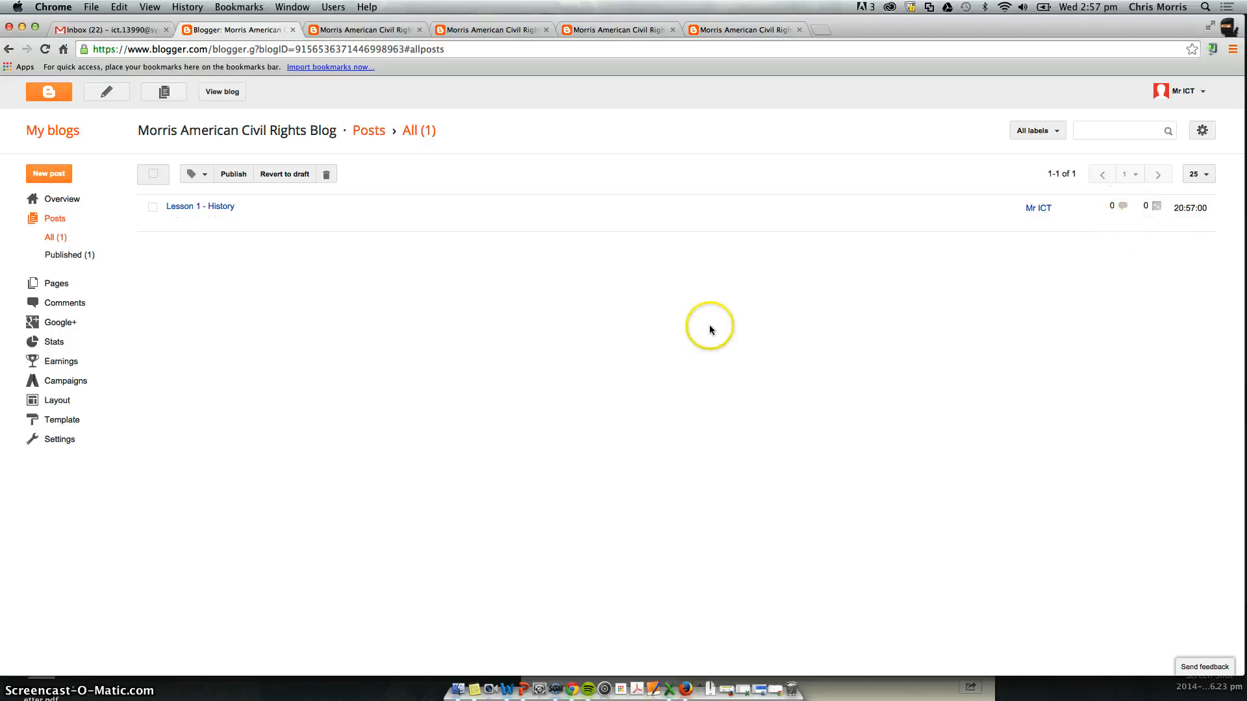
mouse_move(56, 237)
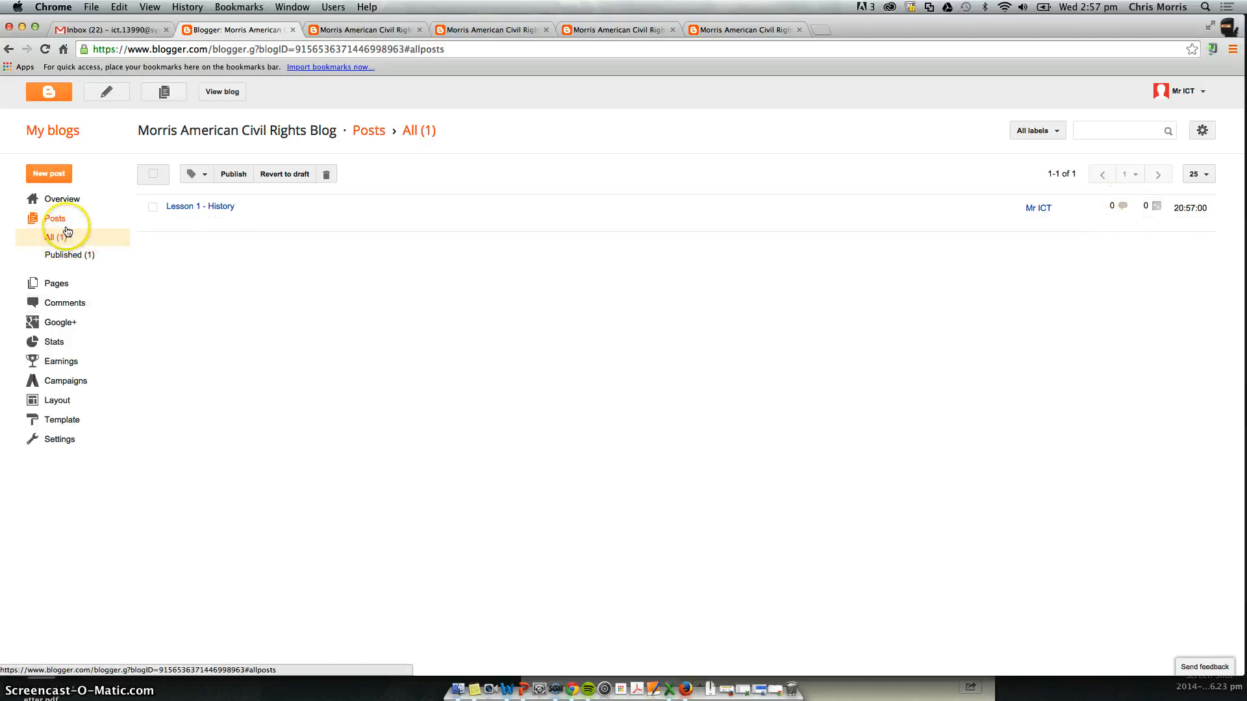